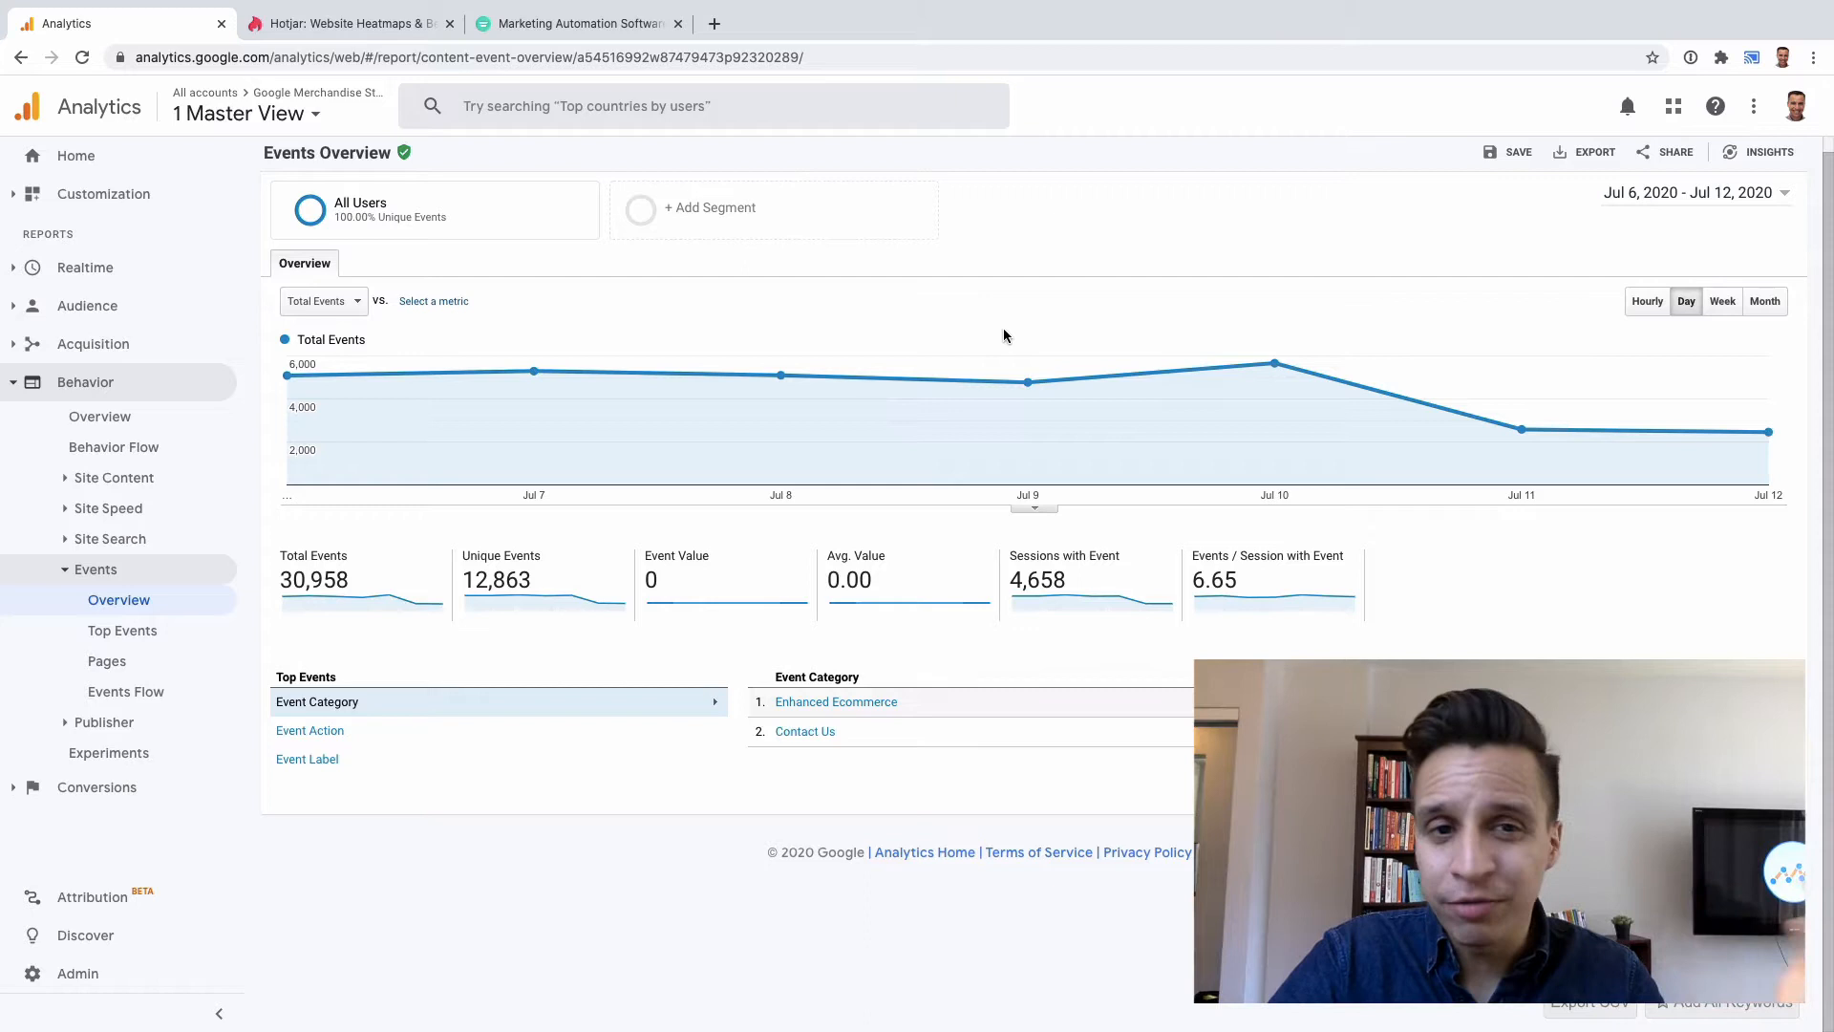
{"action": "mouse_move", "coordinate": [1027, 382]}
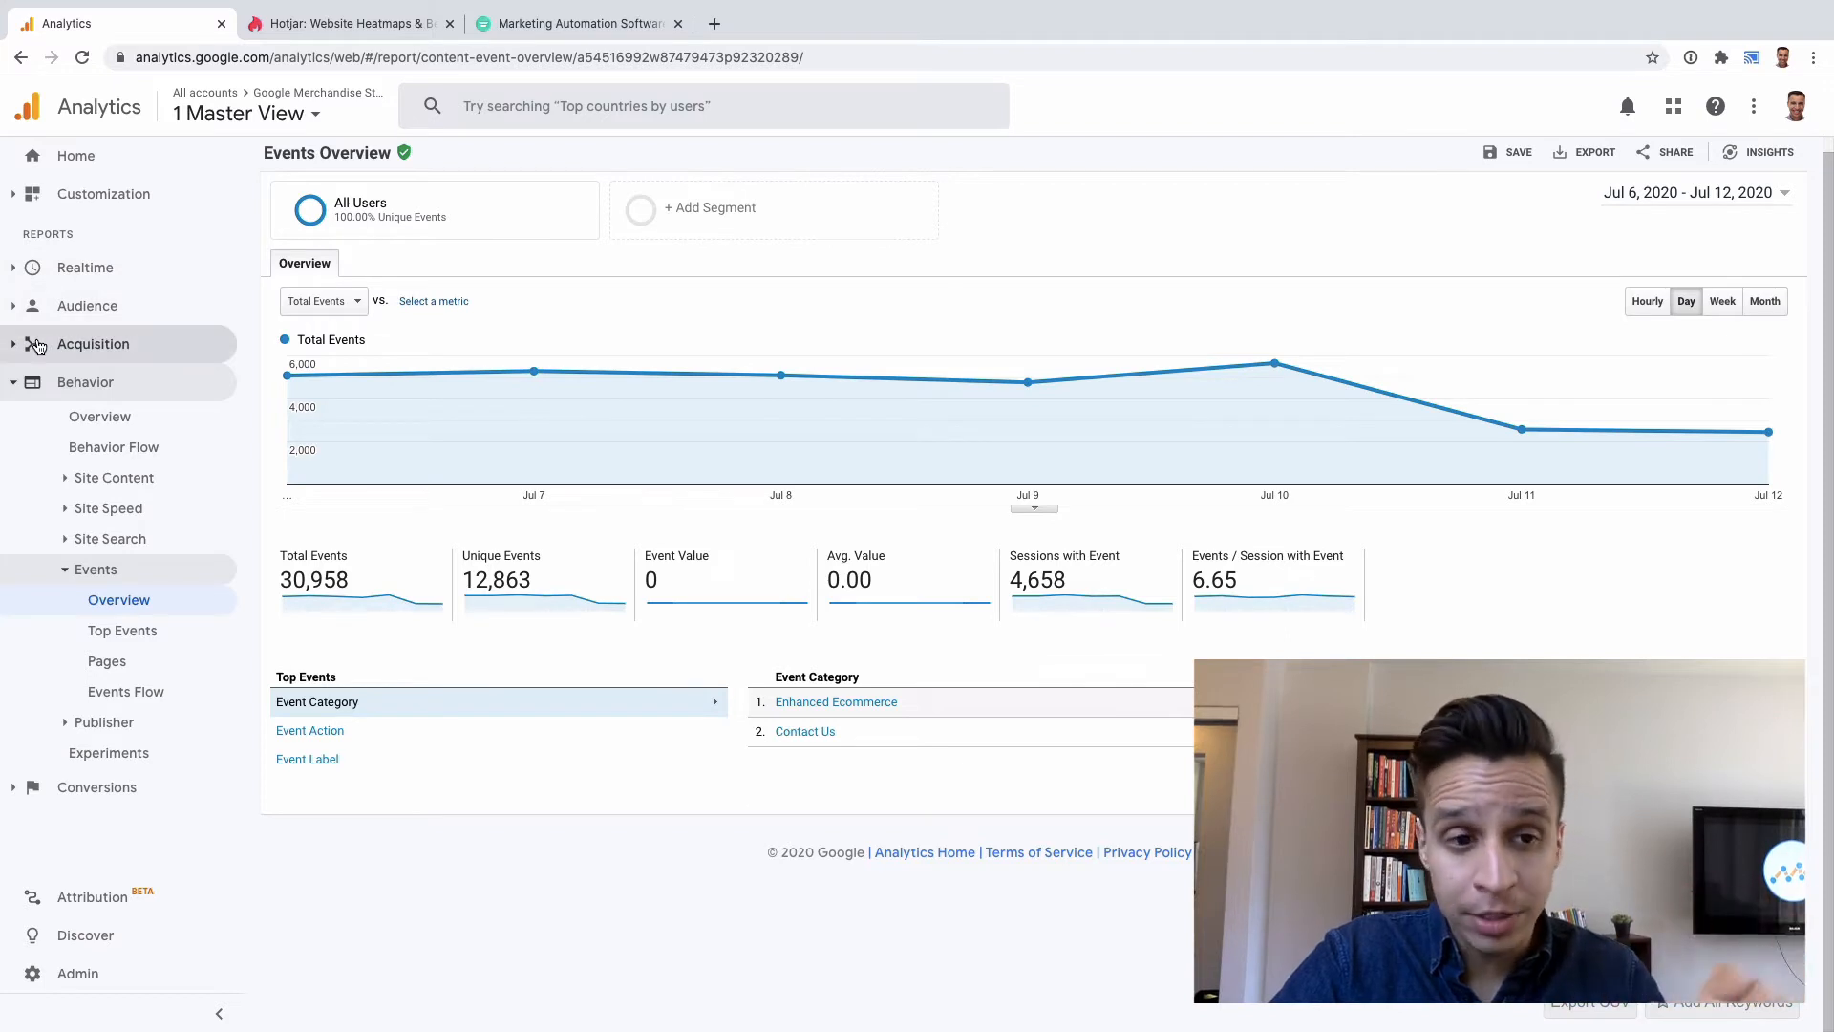
Expand the Acquisition reports in the sidebar beside the Jul 6–12 Events Overview.
{"action": "left_click", "coordinate": [93, 343]}
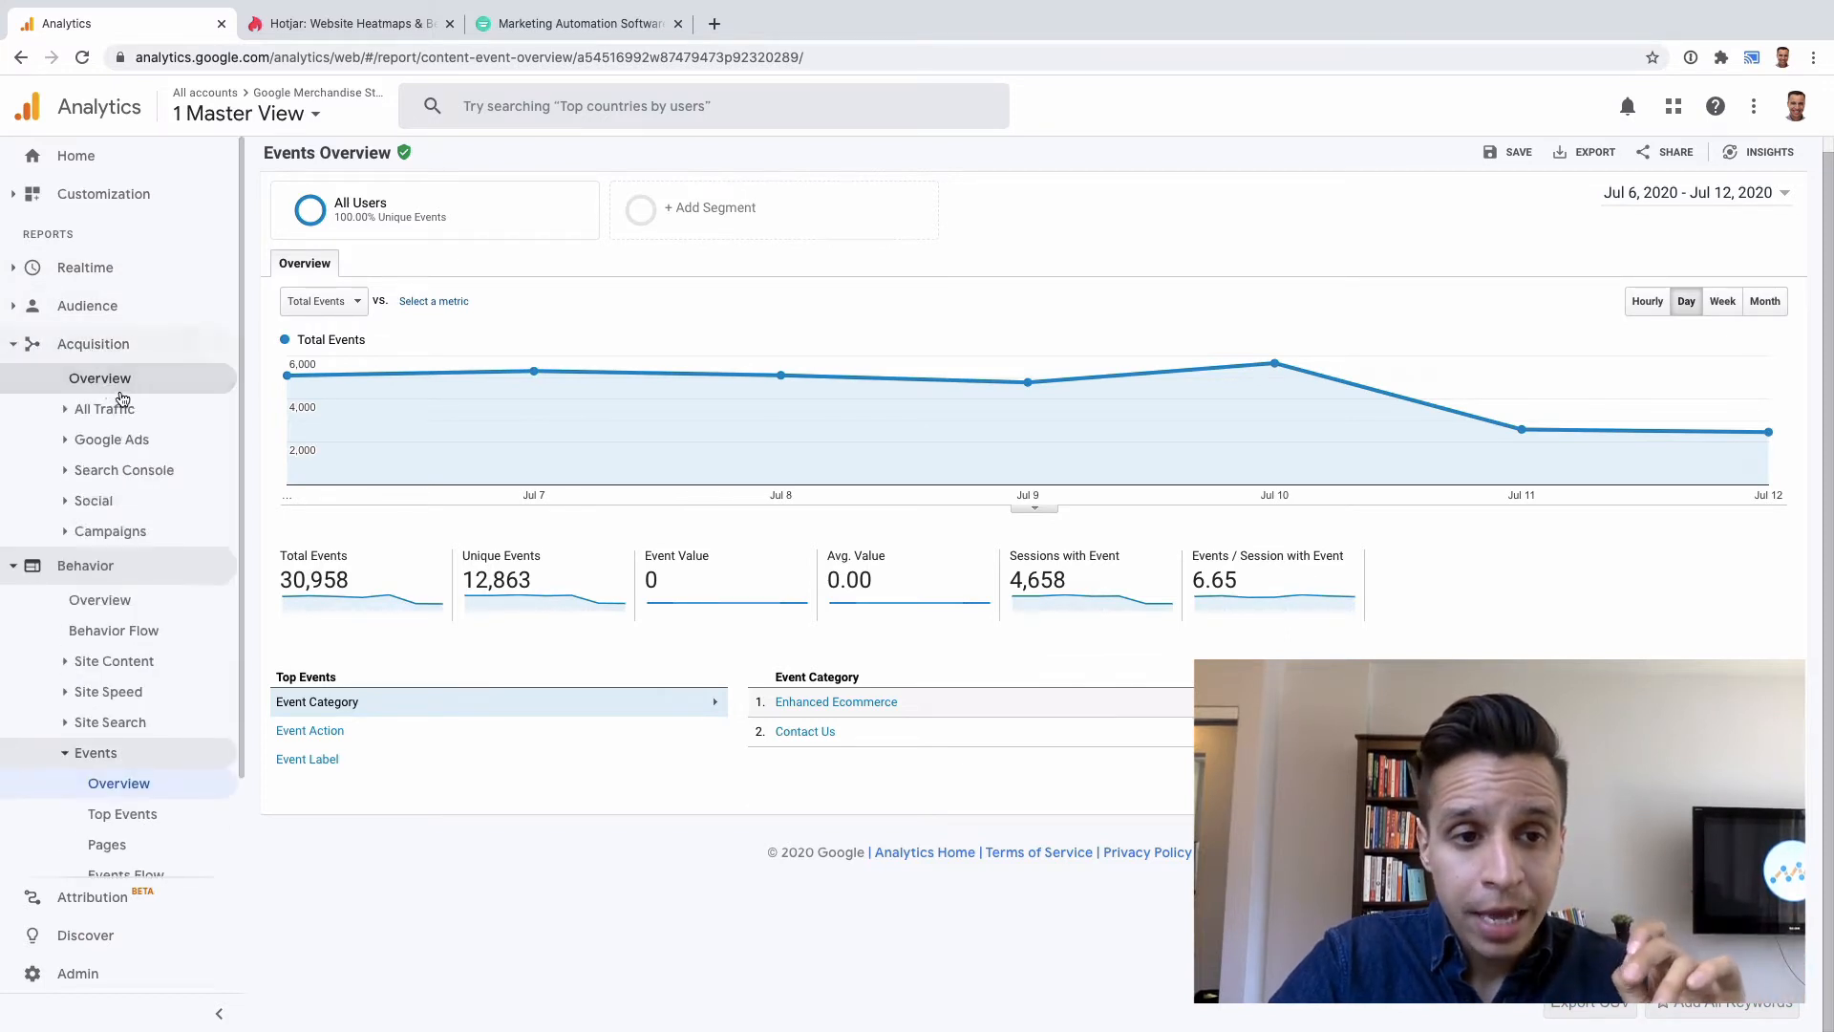
Open the All Traffic Channels report listing eight channels, then bring up Hotjar's homepage.
{"action": "left_click", "coordinate": [104, 408]}
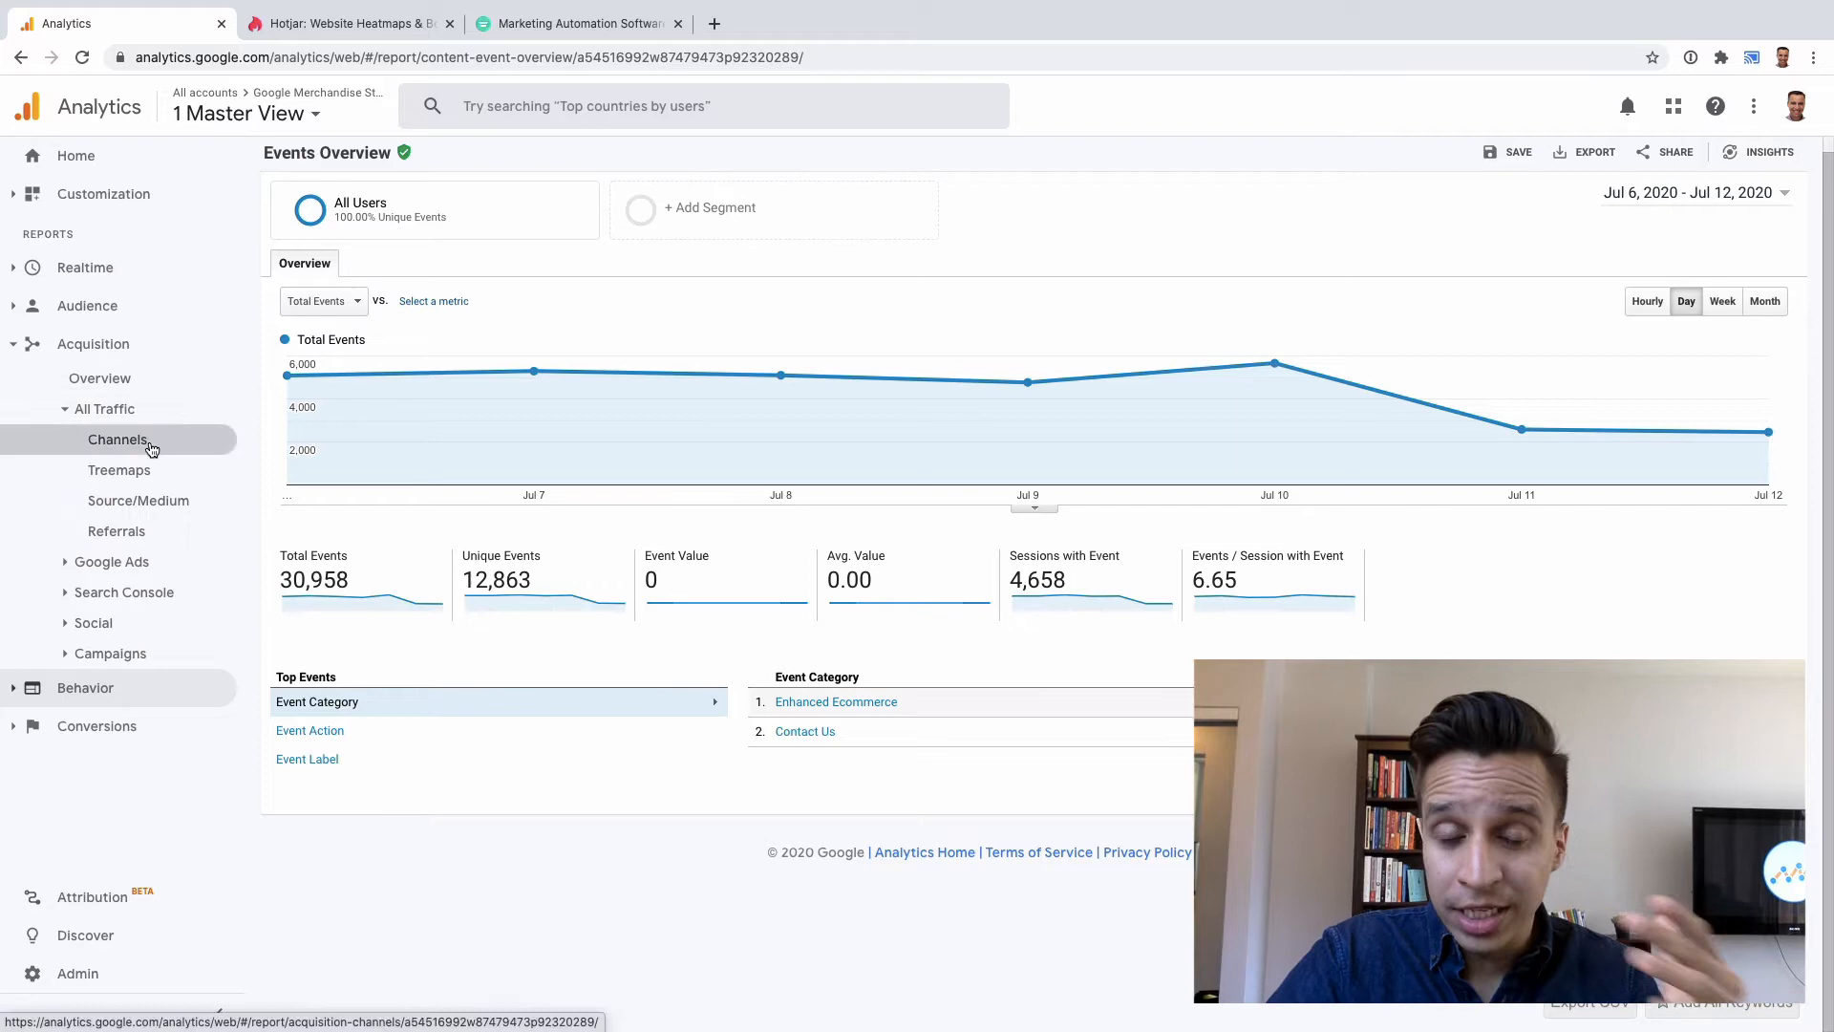
{"action": "left_click", "coordinate": [116, 438]}
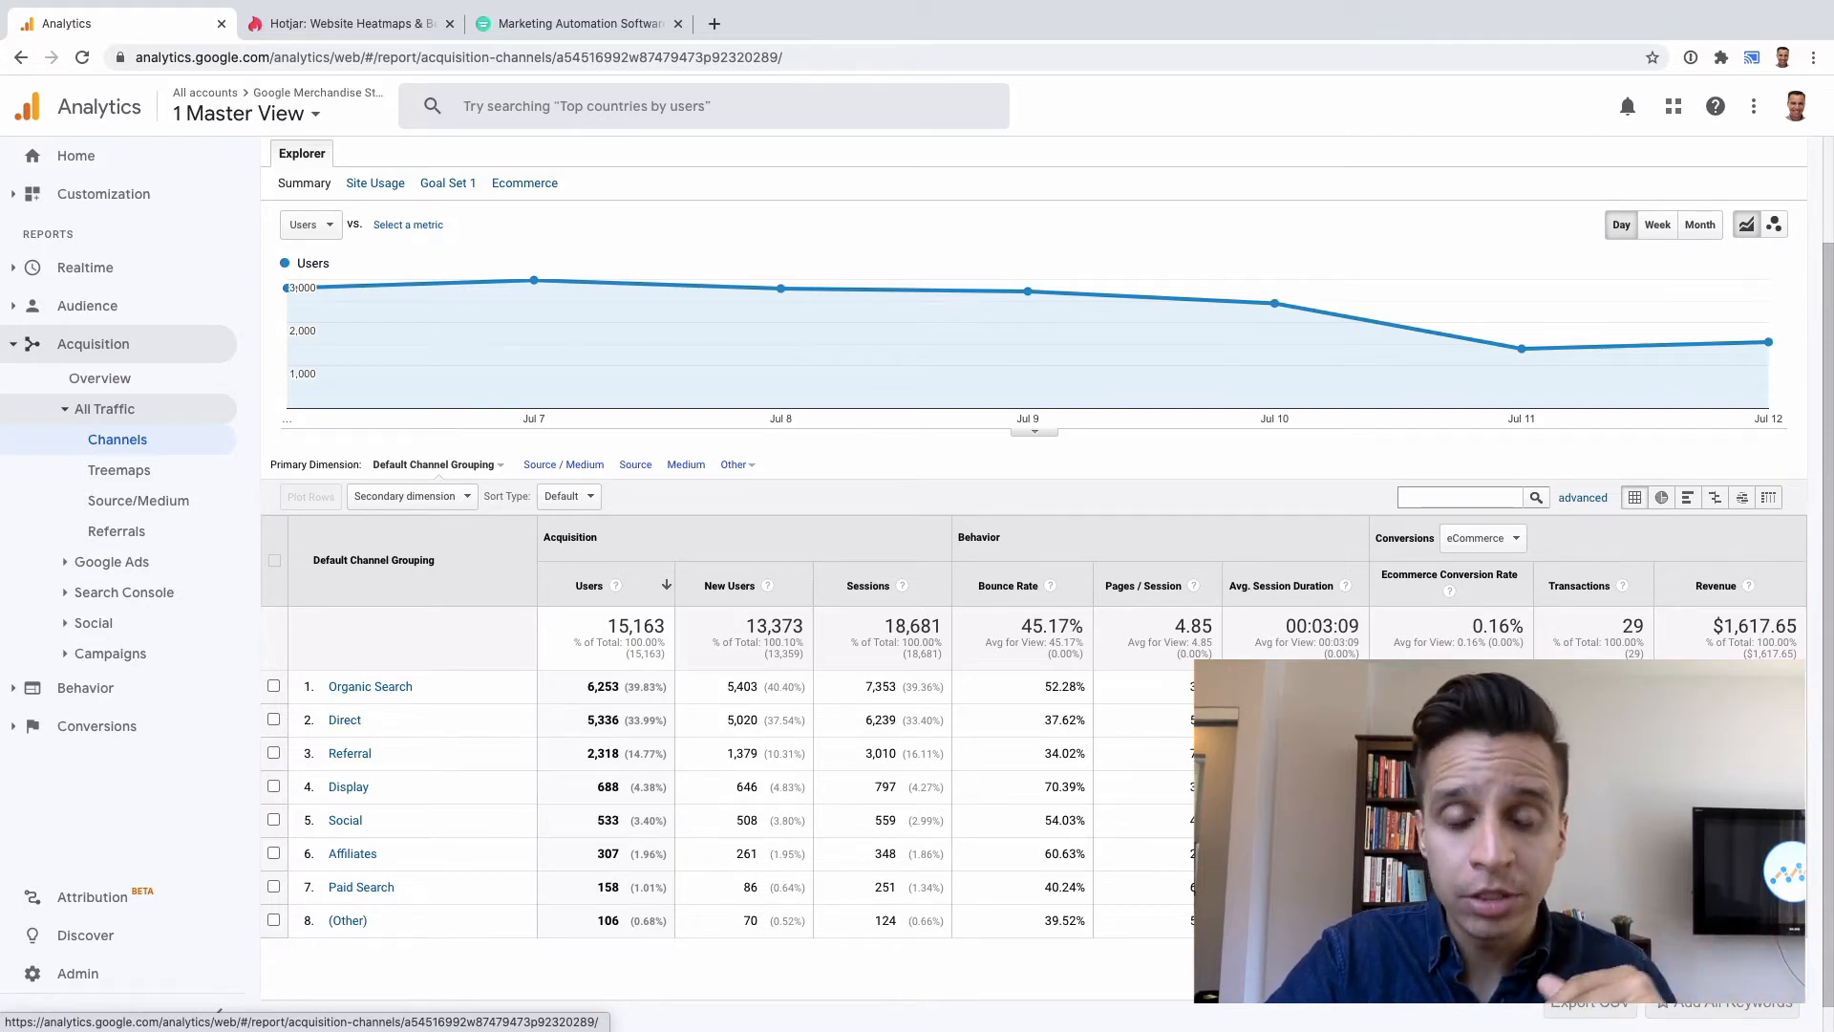
{"action": "left_click", "coordinate": [134, 568]}
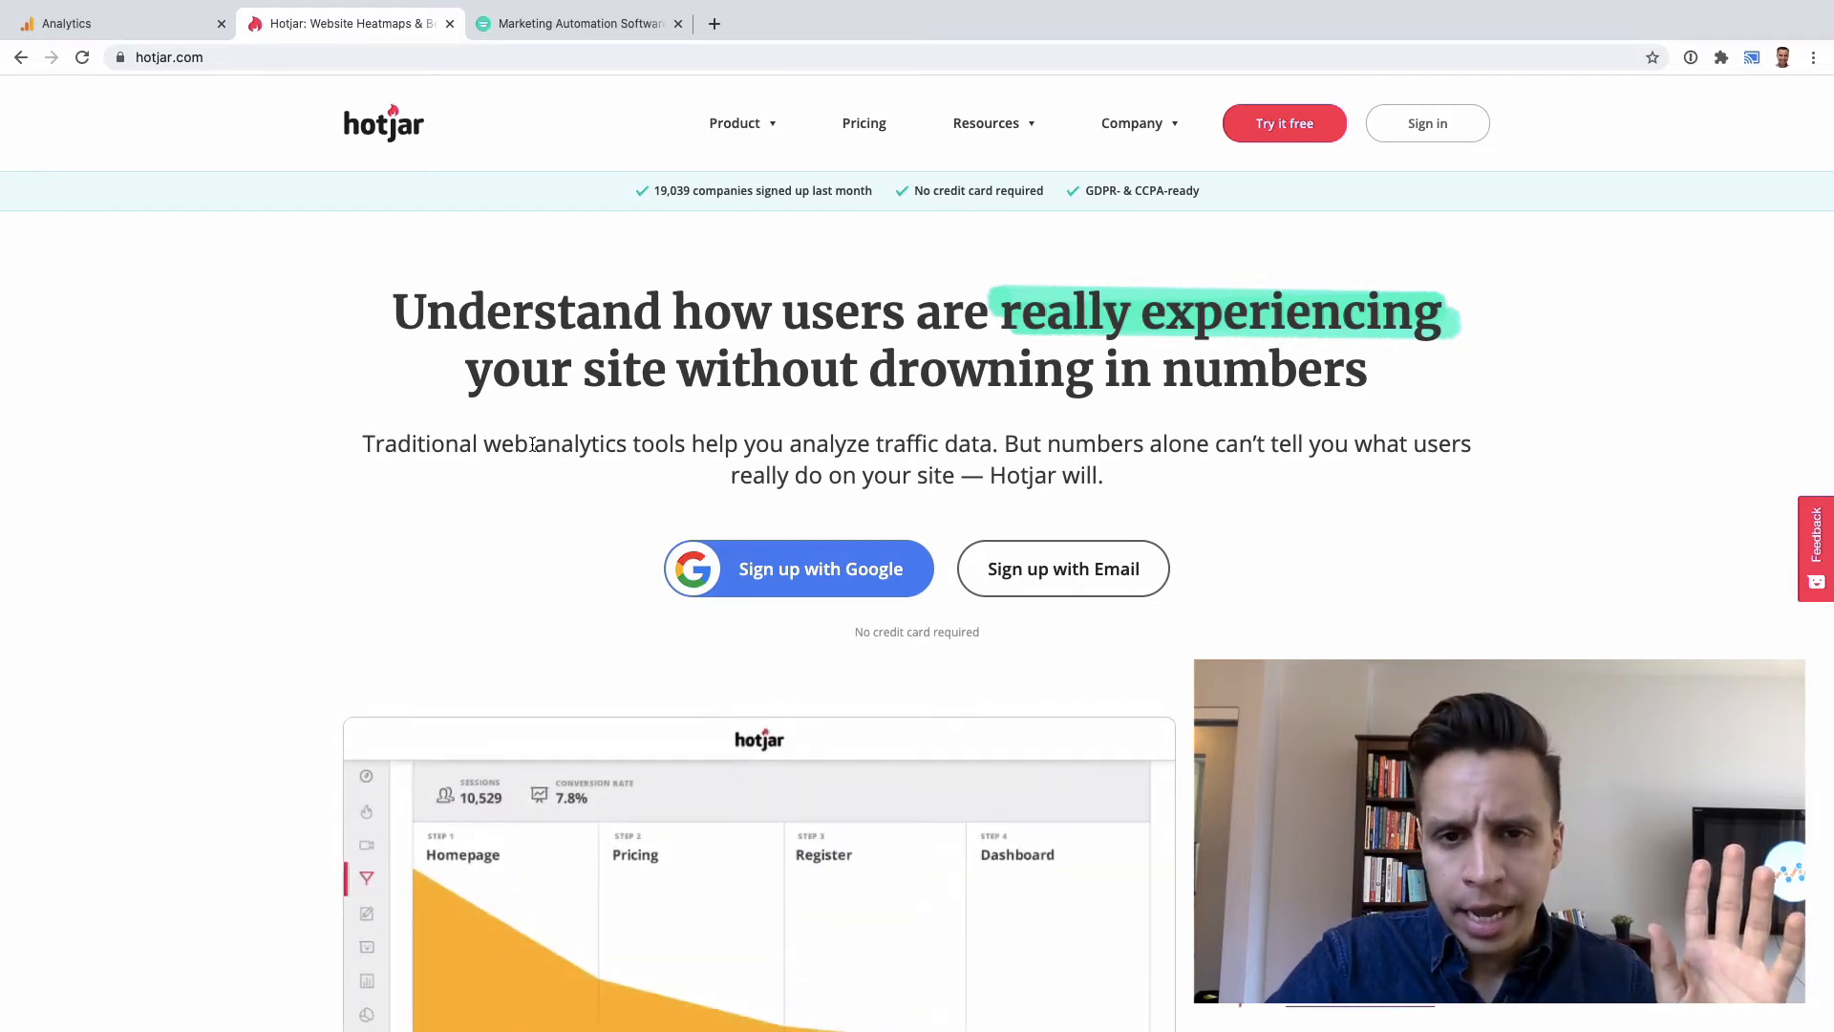
{"action": "mouse_move", "coordinate": [509, 531]}
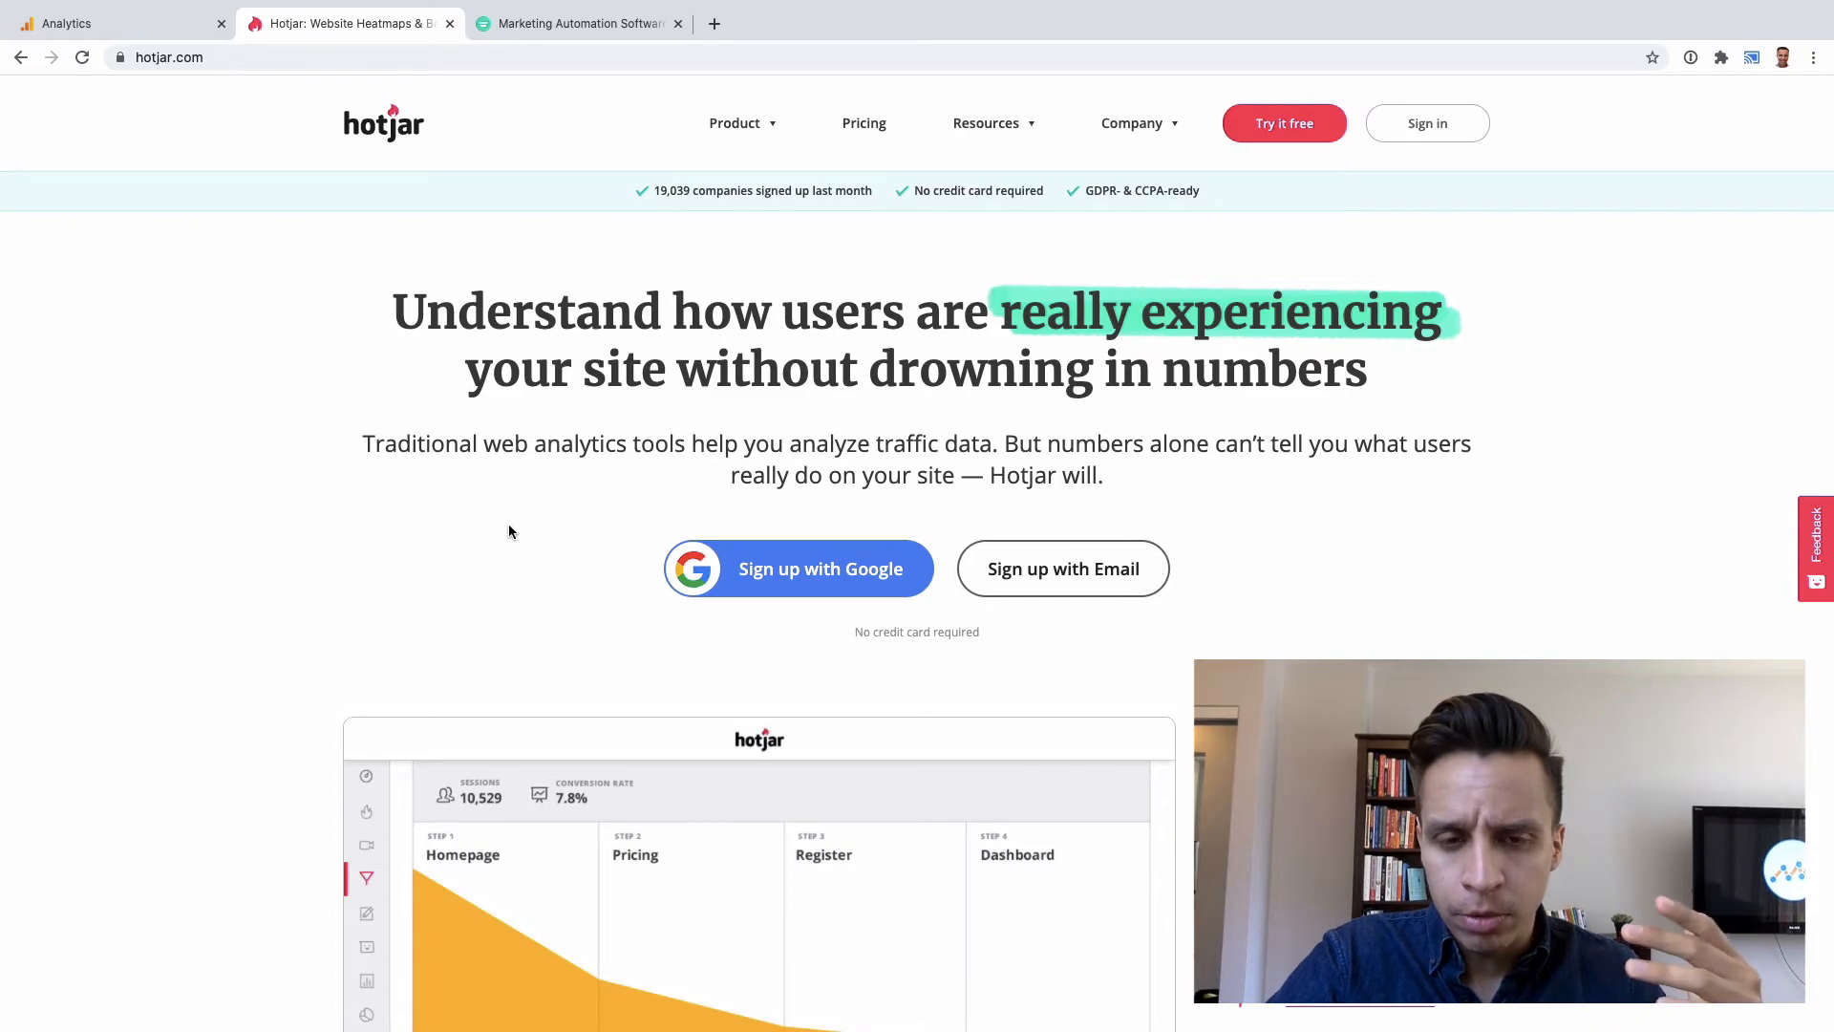
Browse Hotjar's heatmap, funnel and feedback poll demos, then switch to the Autopilot homepage.
{"action": "scroll", "scroll_direction": "down", "scroll_amount": 3}
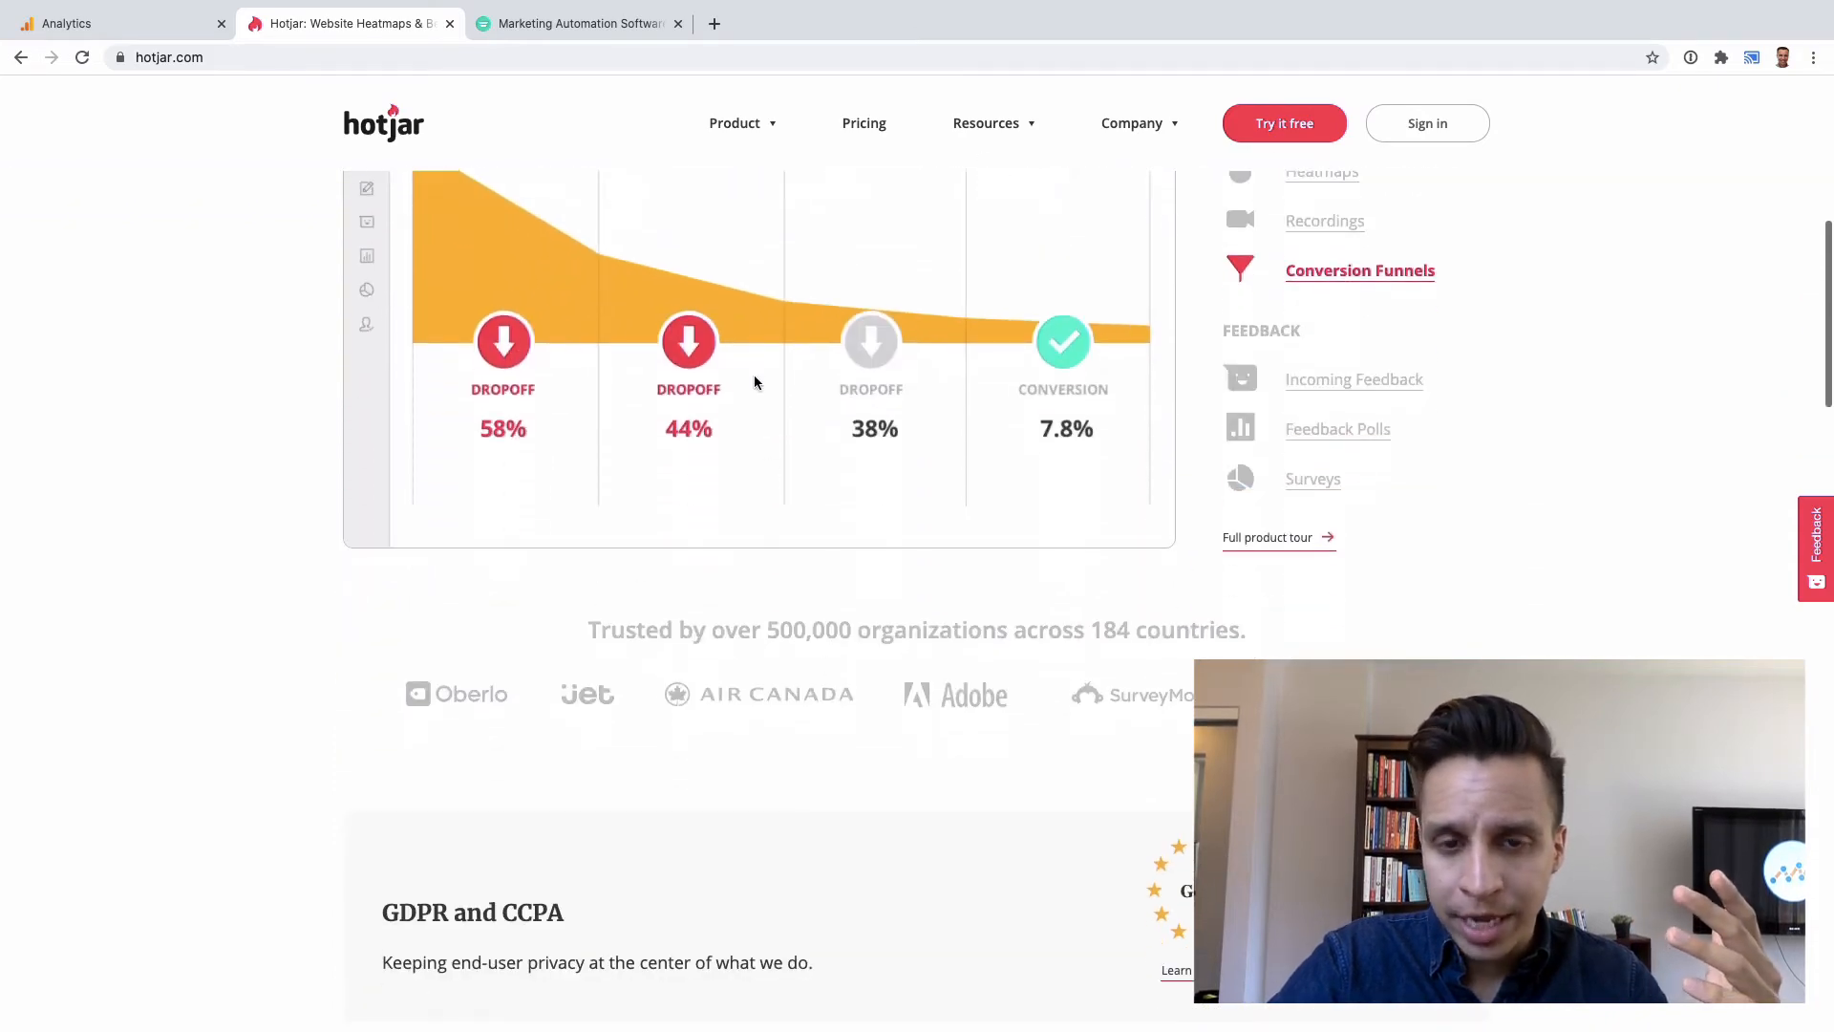
{"action": "scroll", "scroll_direction": "down", "scroll_amount": 3}
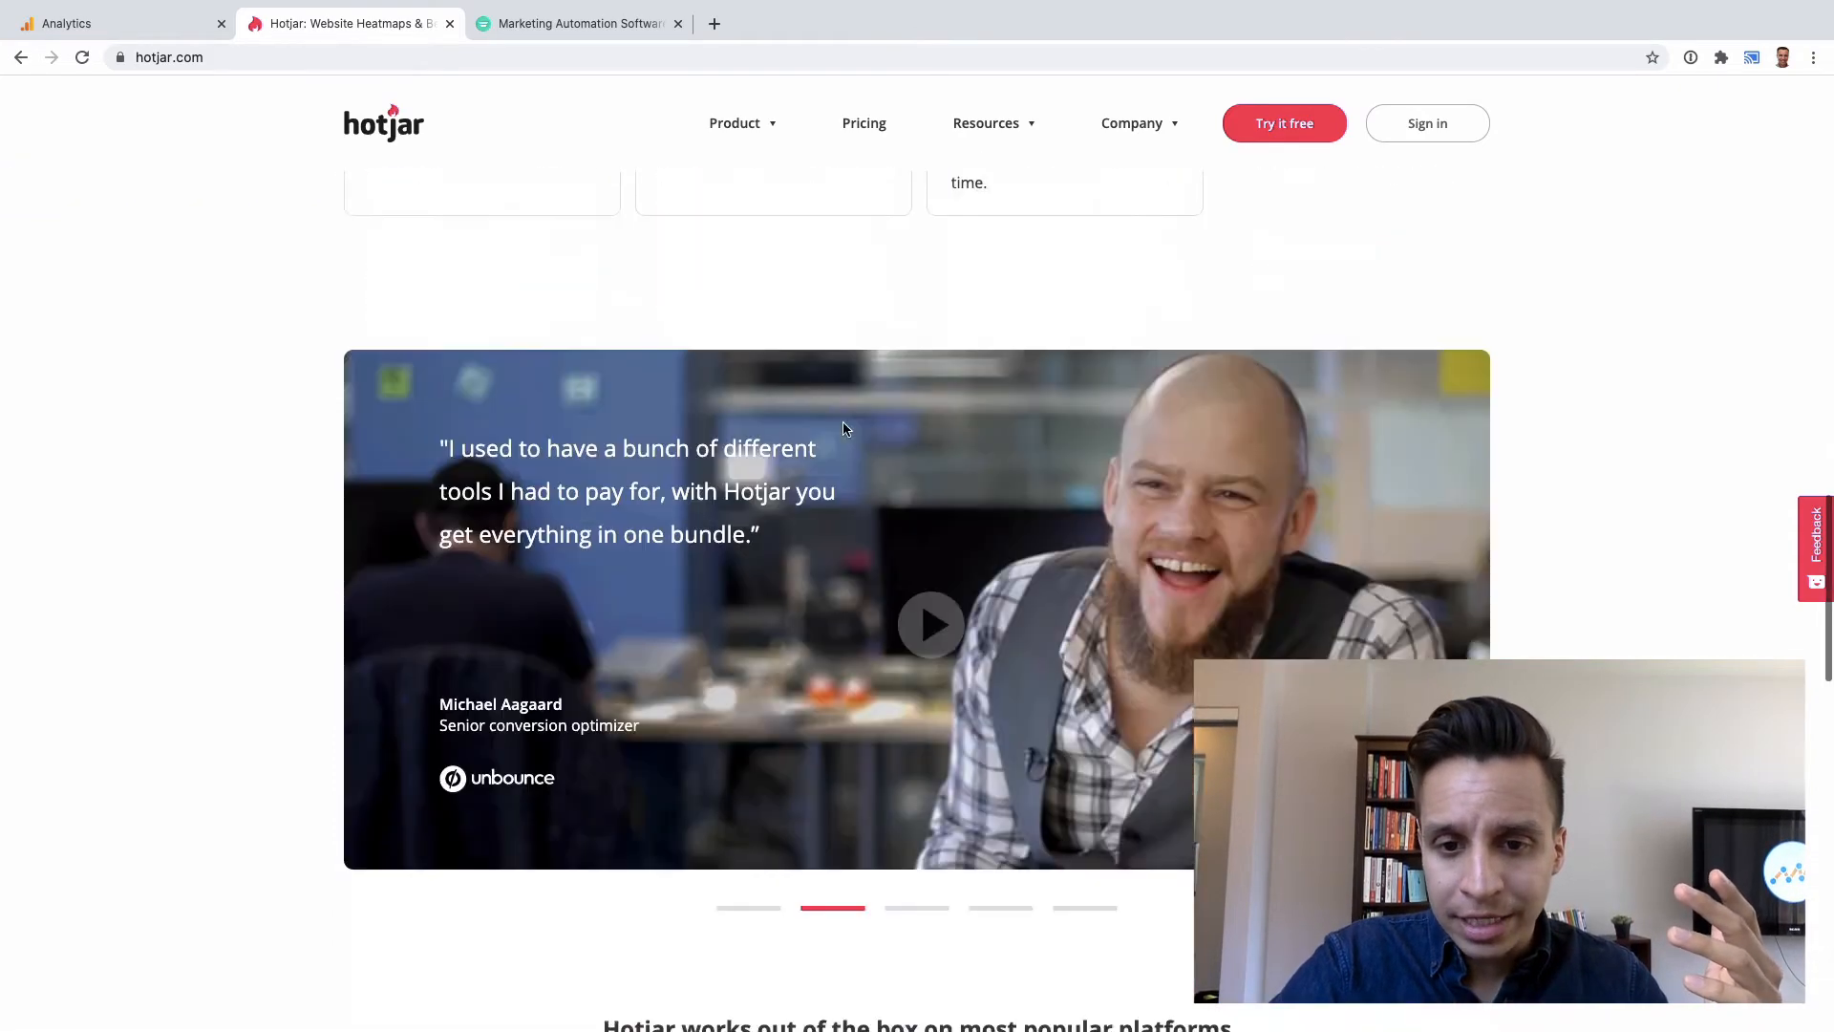
{"action": "scroll", "scroll_direction": "up", "scroll_amount": 3}
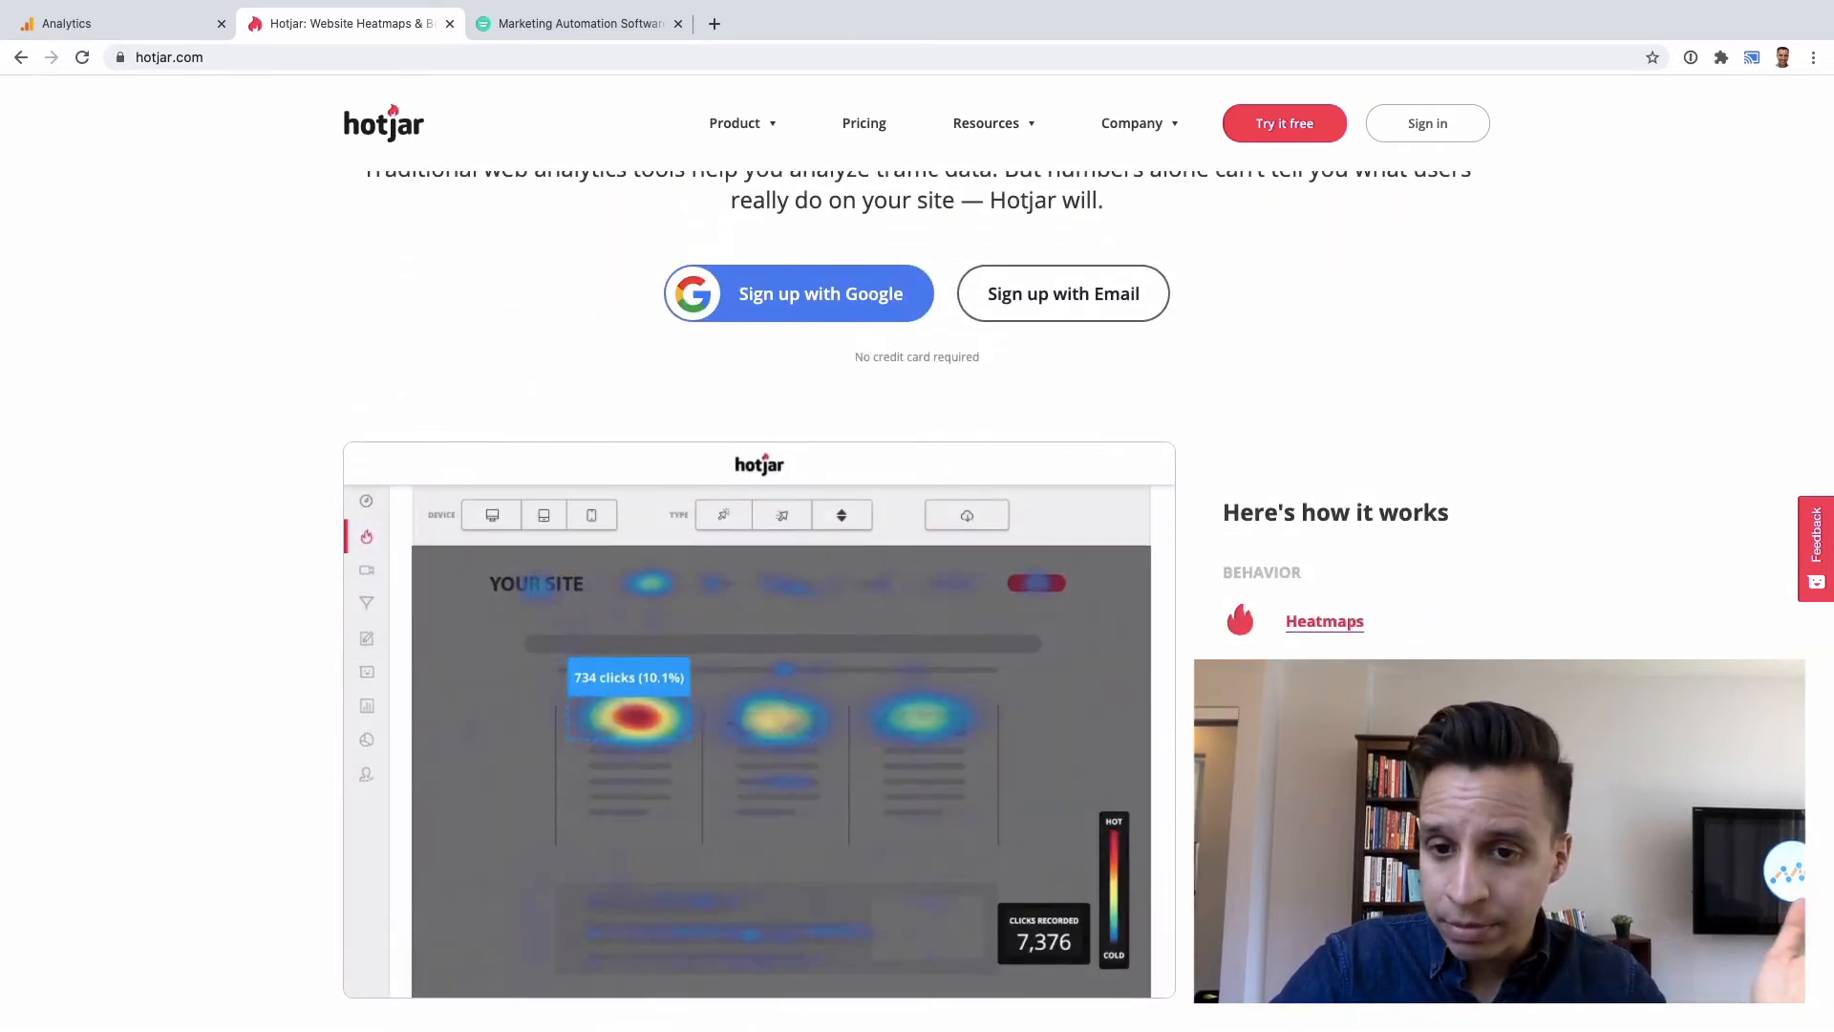
{"action": "left_click", "coordinate": [365, 569]}
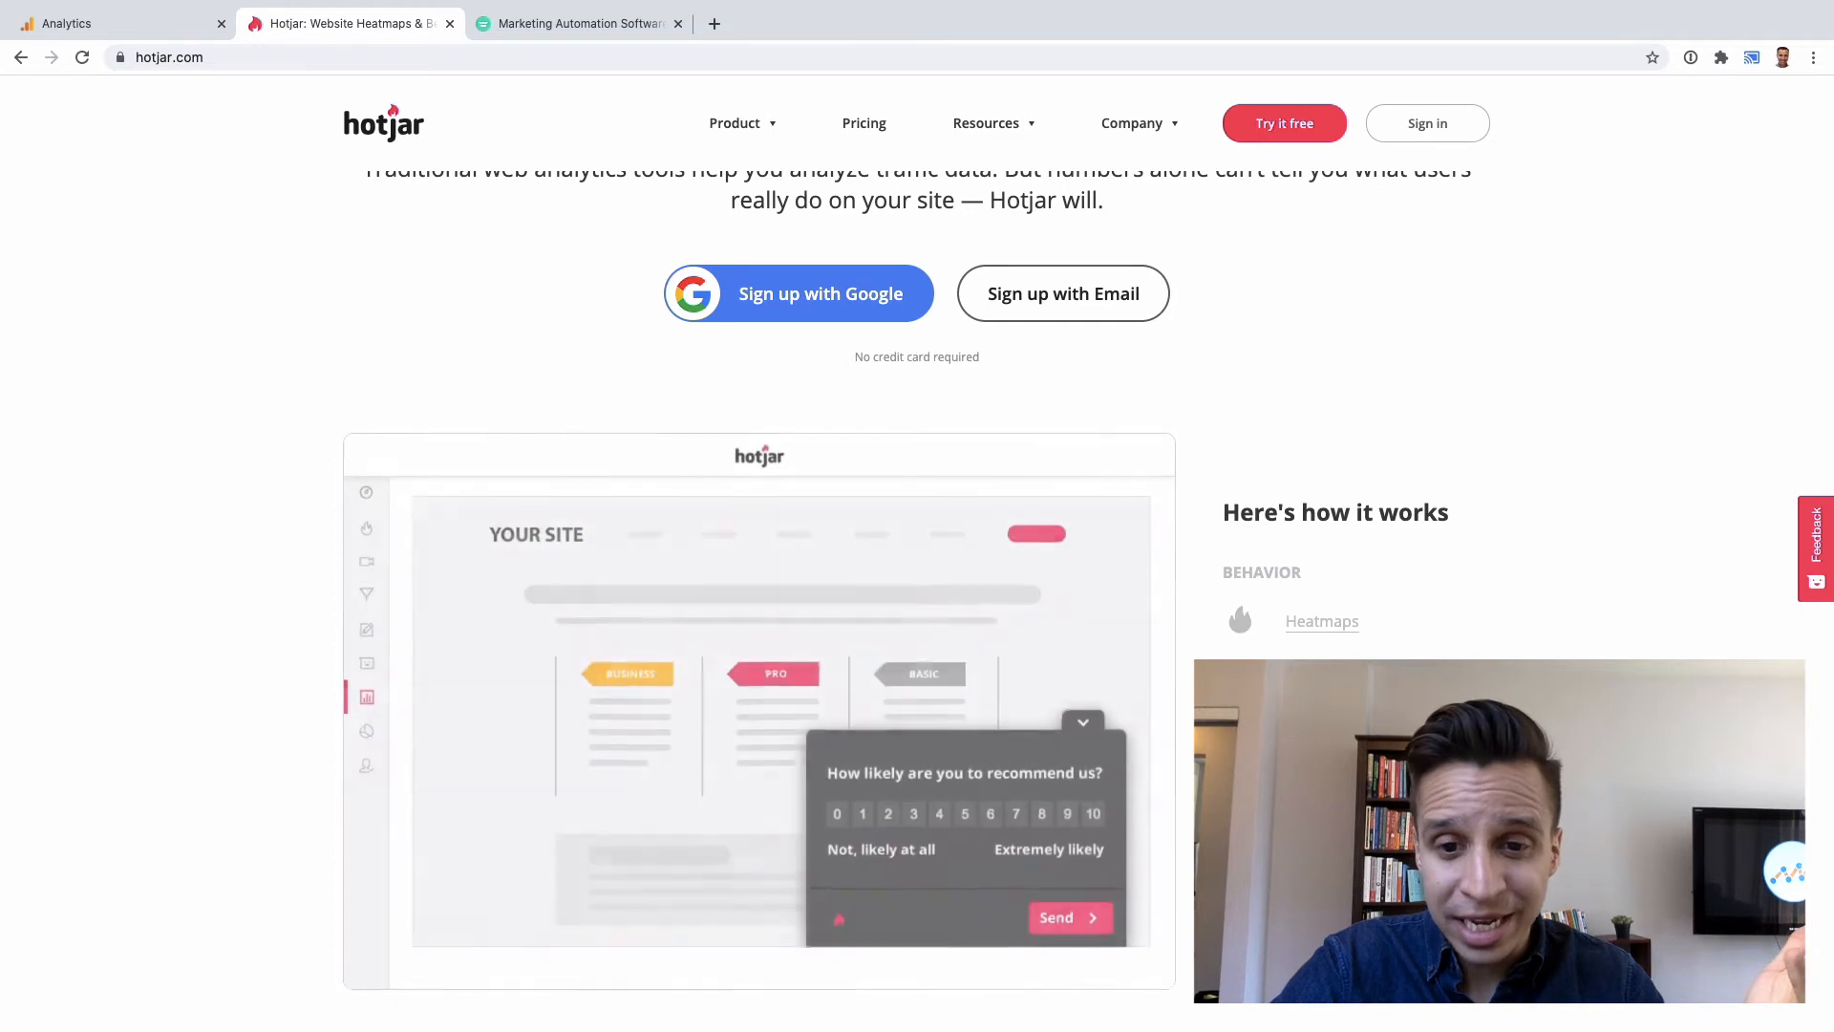
{"action": "scroll", "scroll_direction": "up", "scroll_amount": 3}
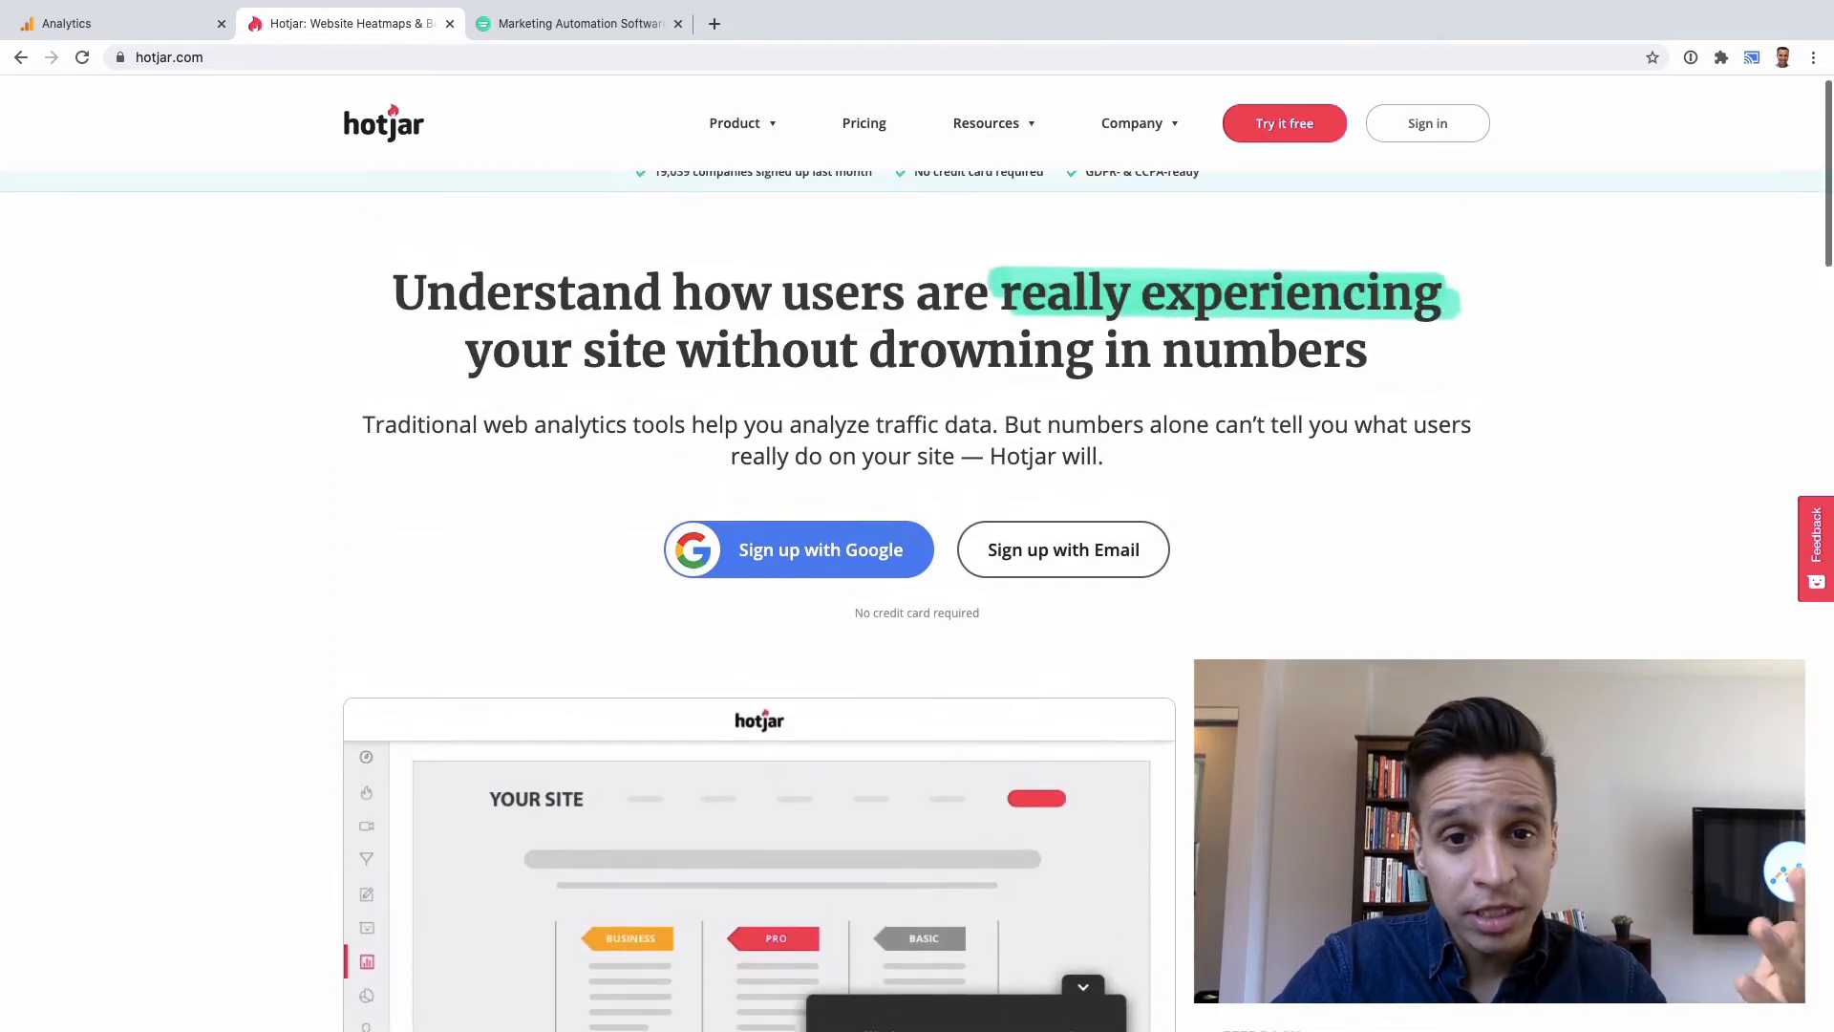
{"action": "scroll", "scroll_direction": "down", "scroll_amount": 3}
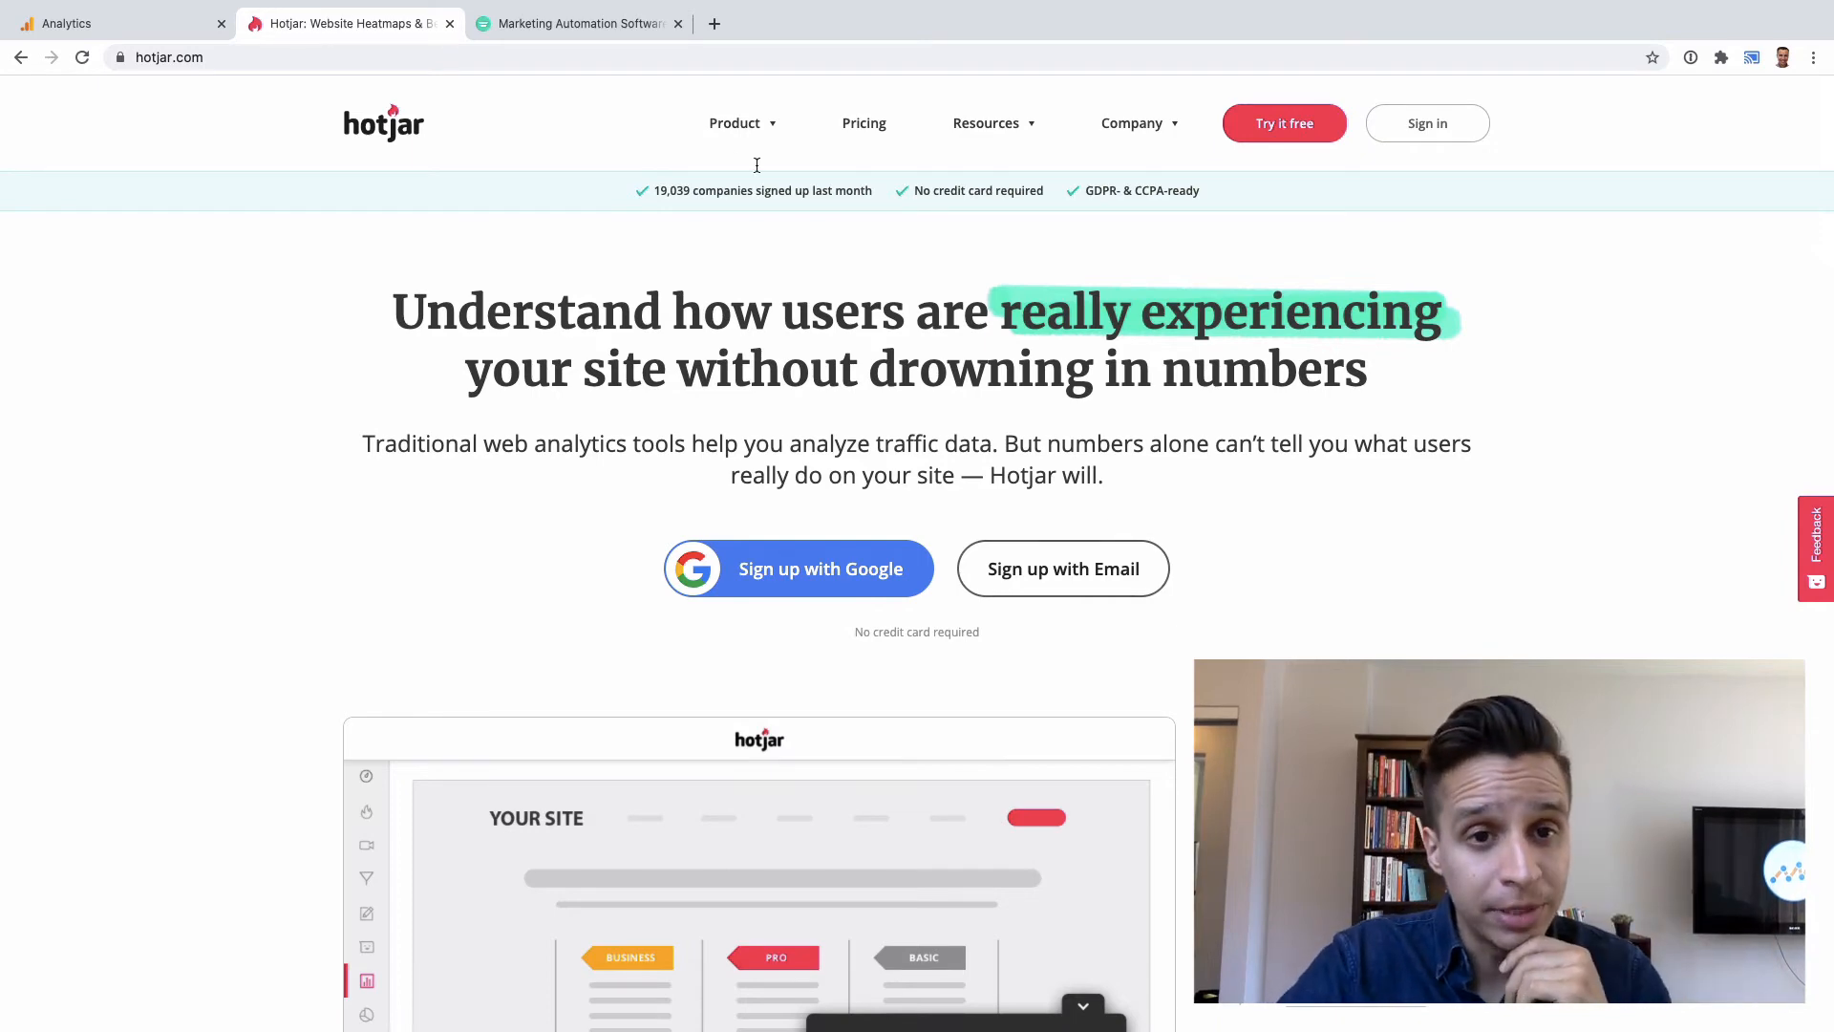
{"action": "left_click", "coordinate": [574, 23]}
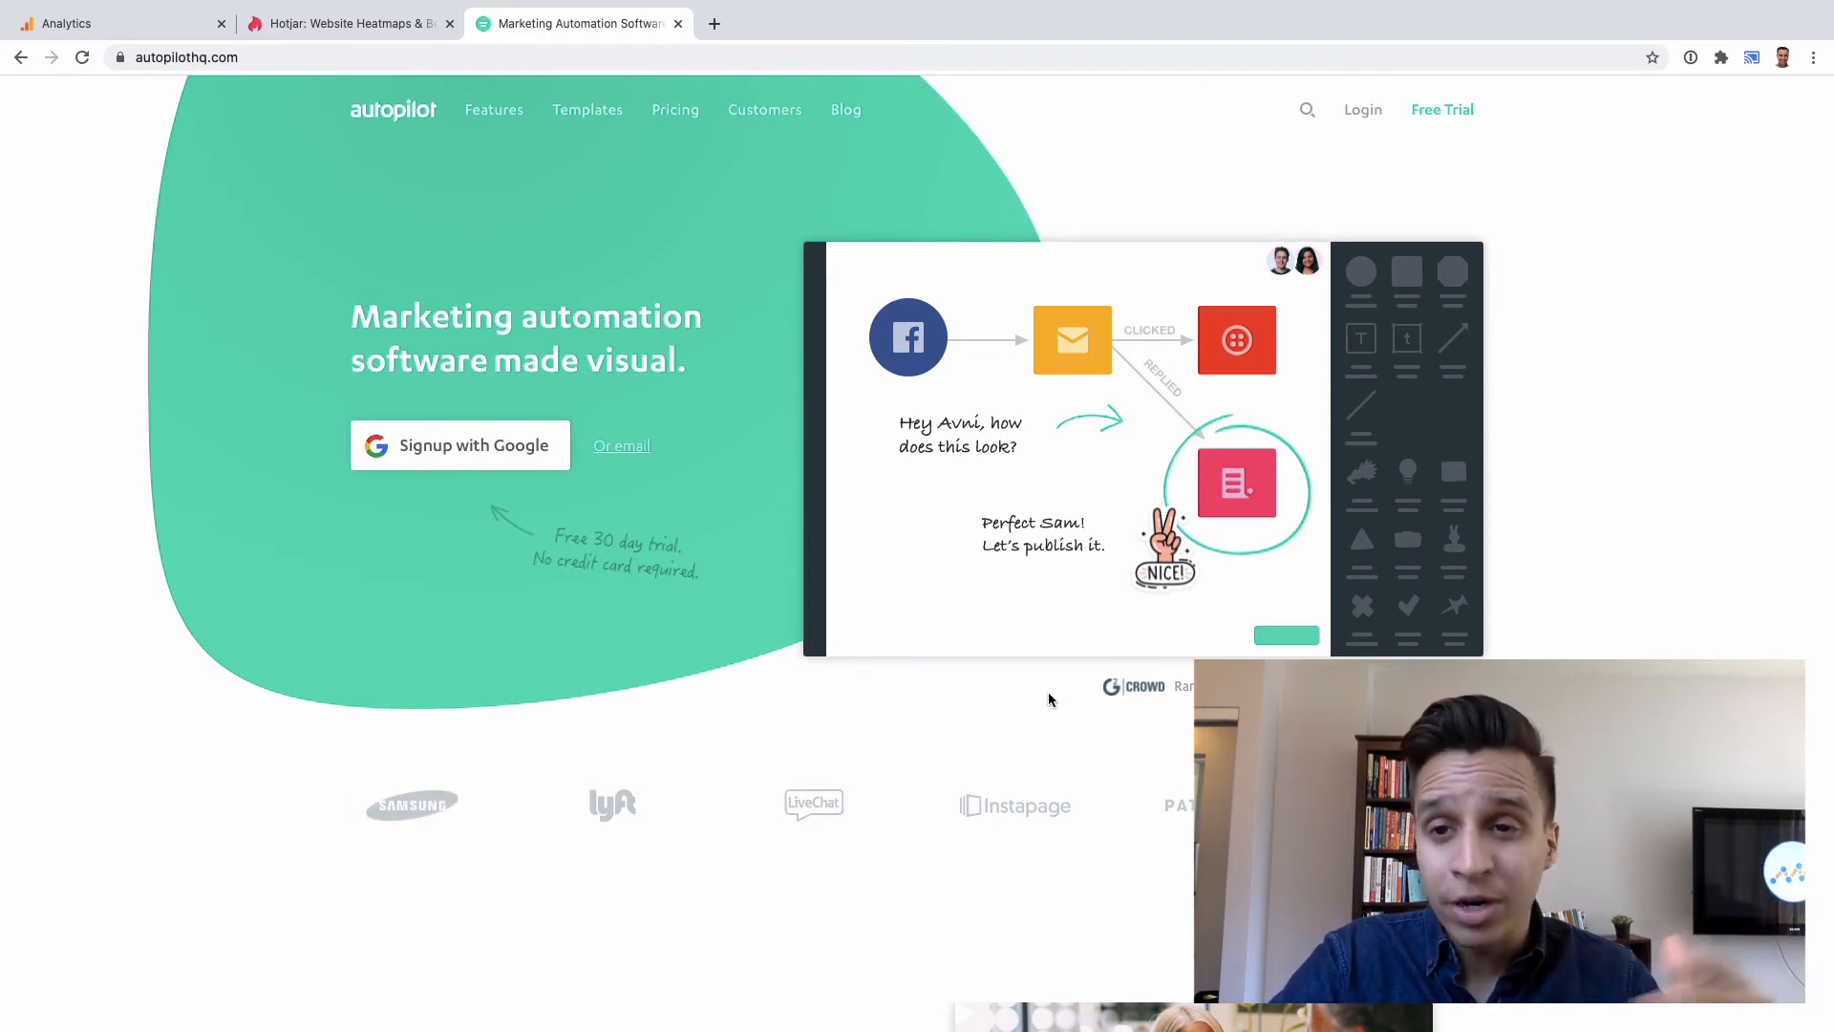
{"action": "mouse_move", "coordinate": [867, 662]}
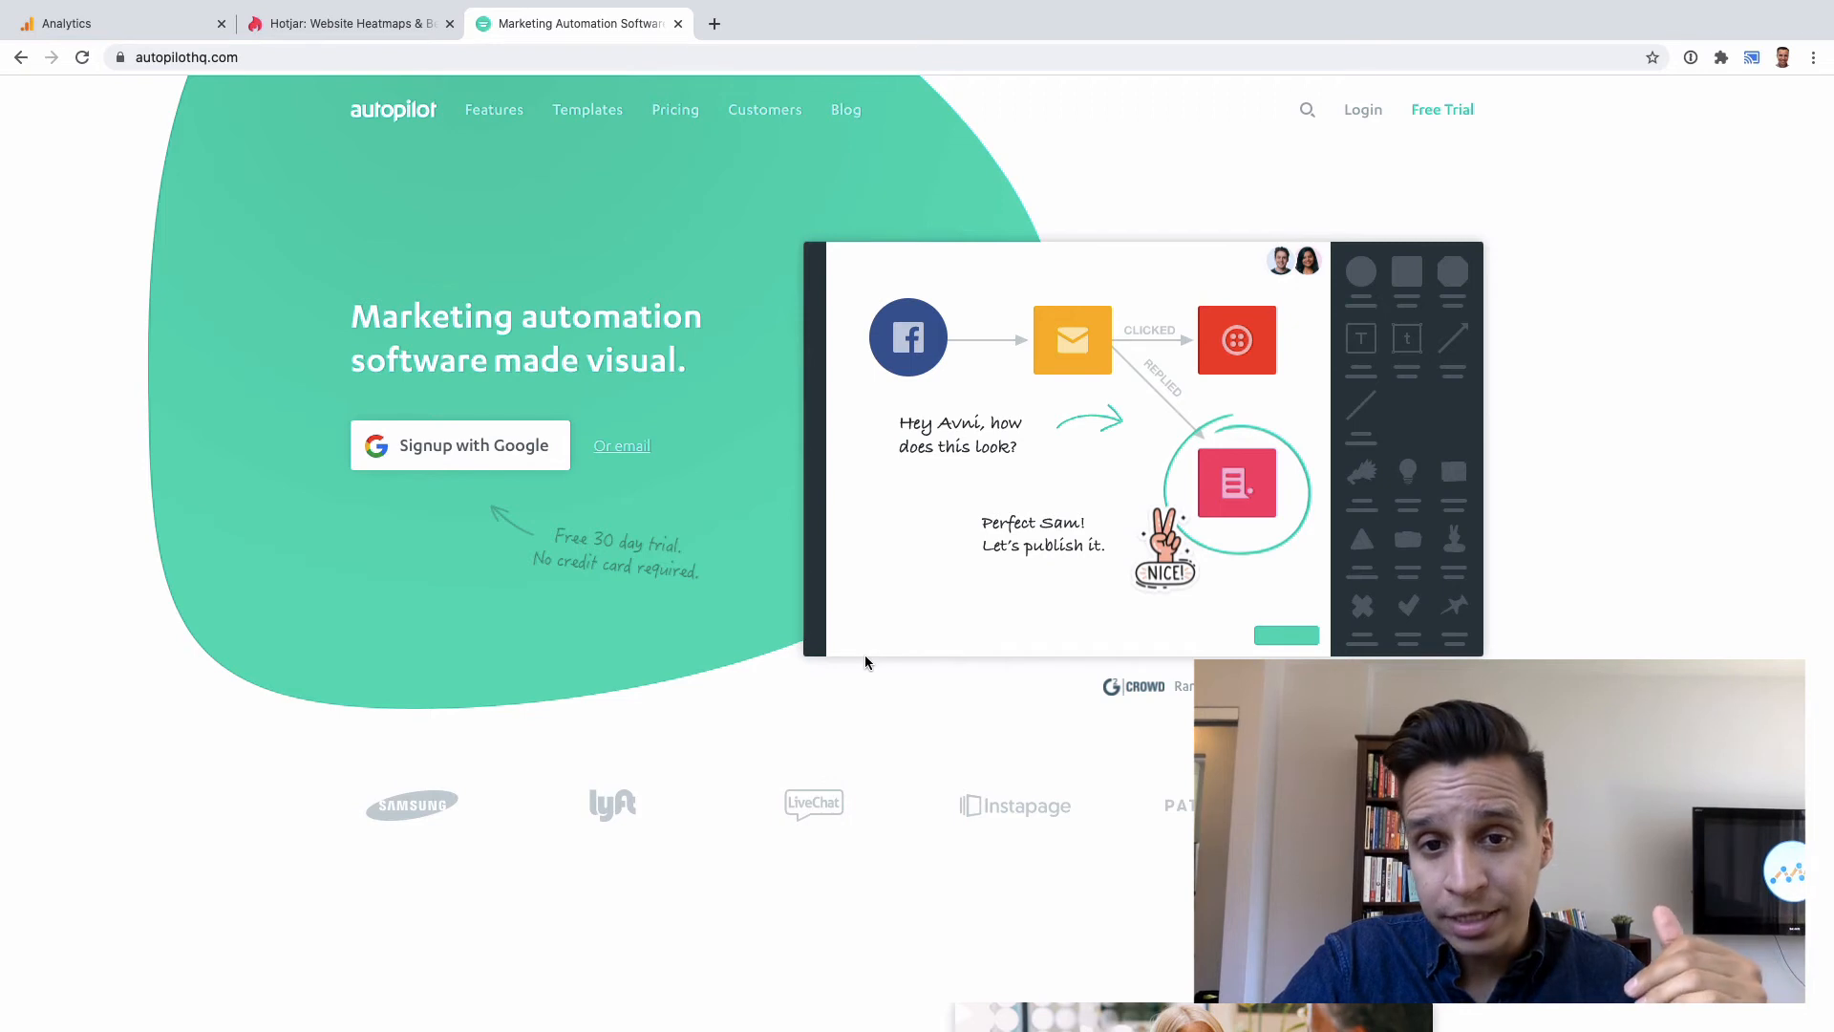
{"action": "mouse_move", "coordinate": [1050, 417]}
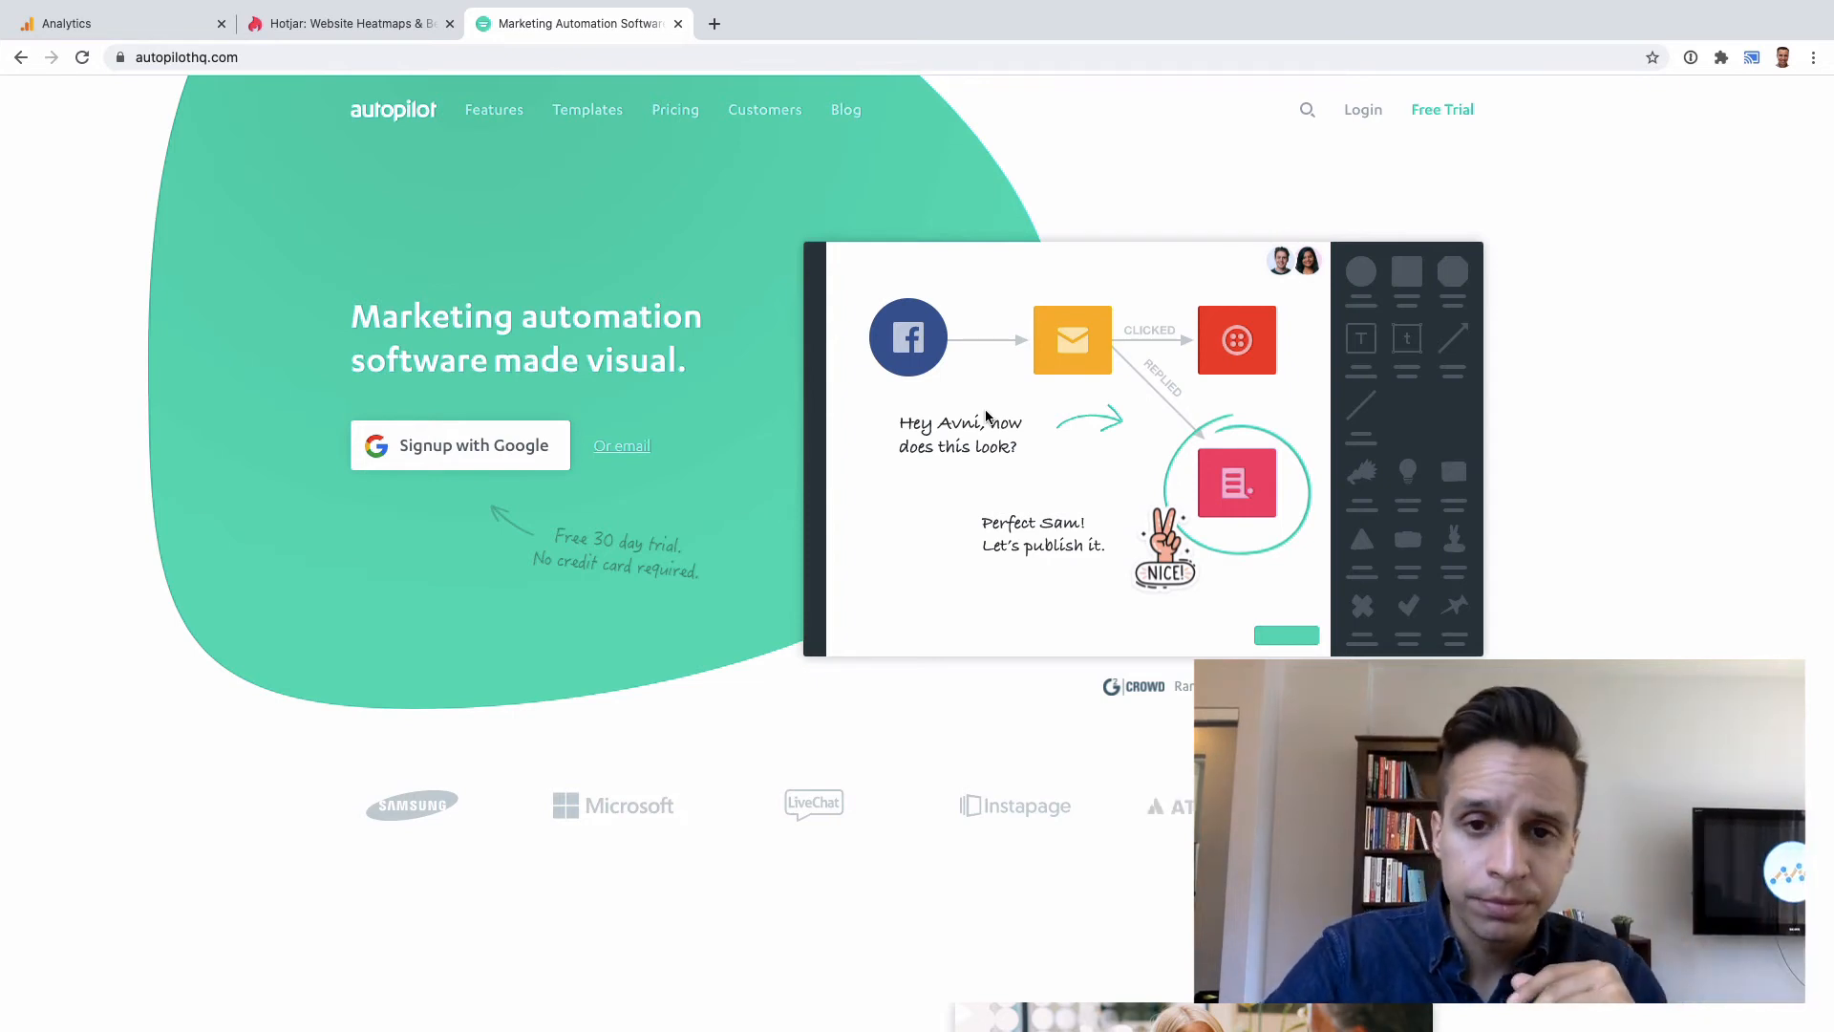
{"action": "mouse_move", "coordinate": [993, 454]}
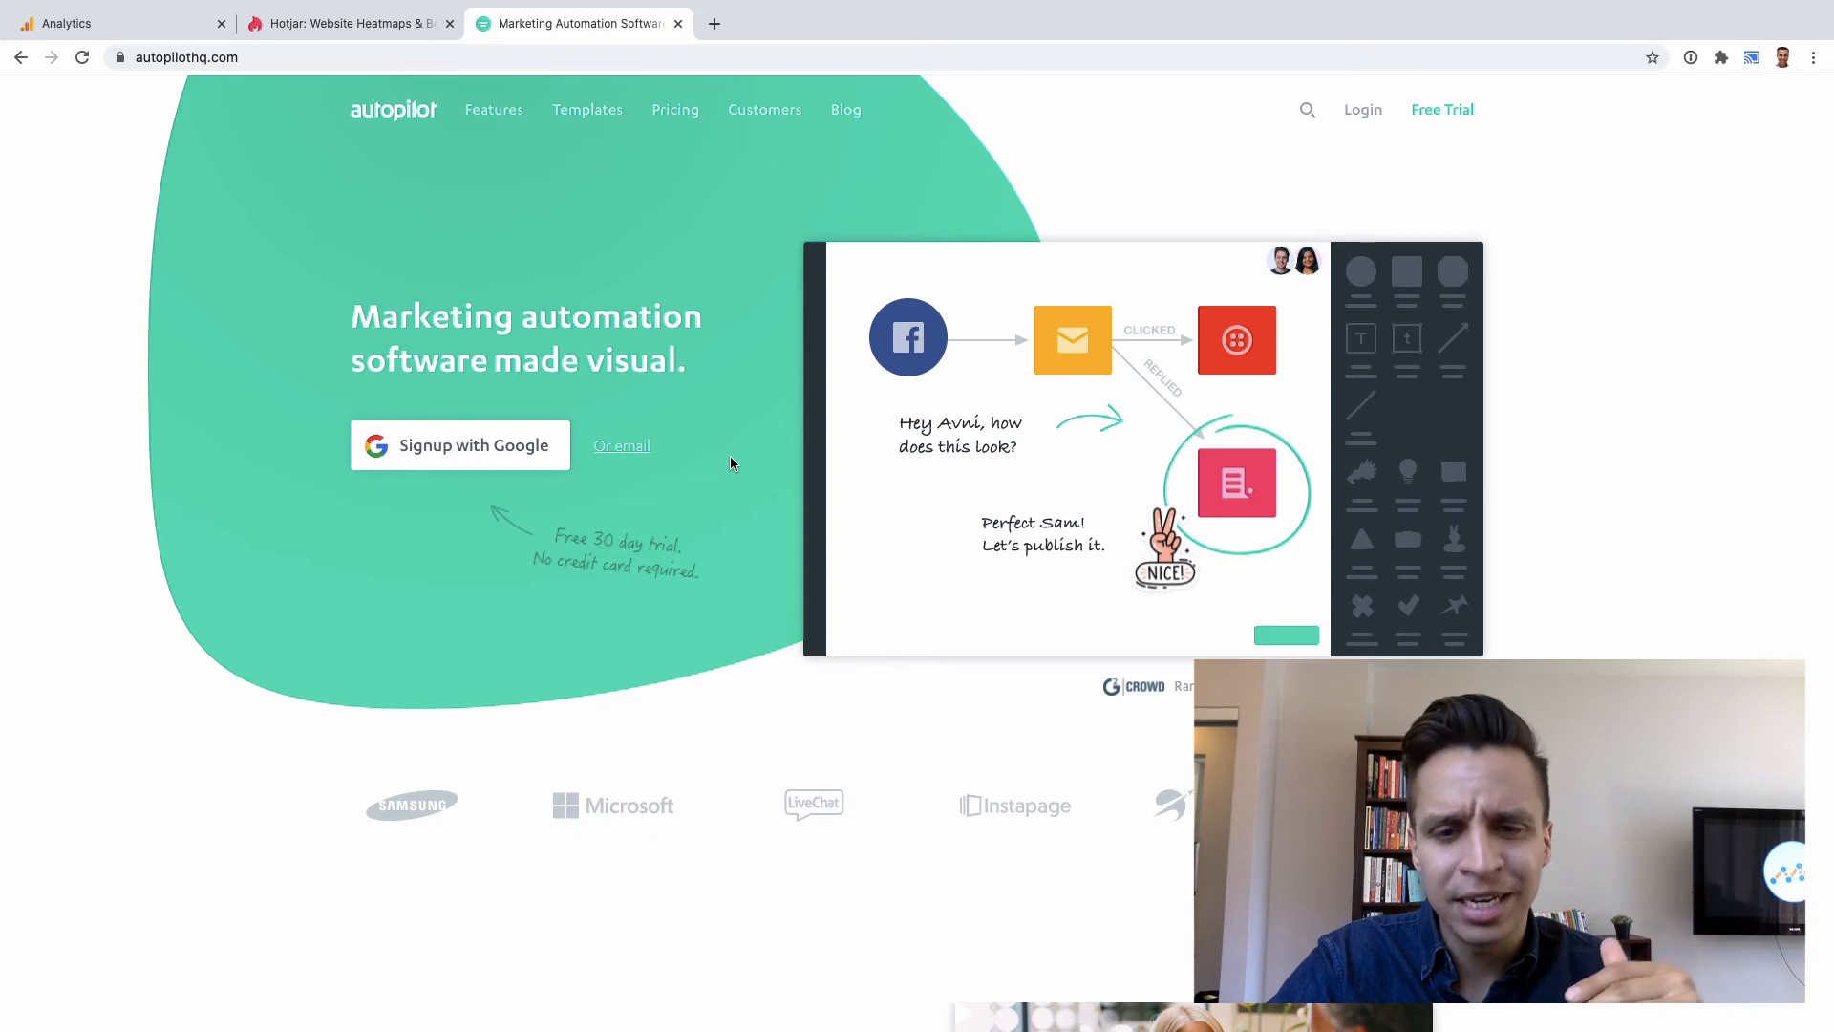
Scroll Autopilot's homepage down to repeat buyers, app integrations and every-channel messaging sections.
{"action": "scroll", "scroll_direction": "down", "scroll_amount": 3}
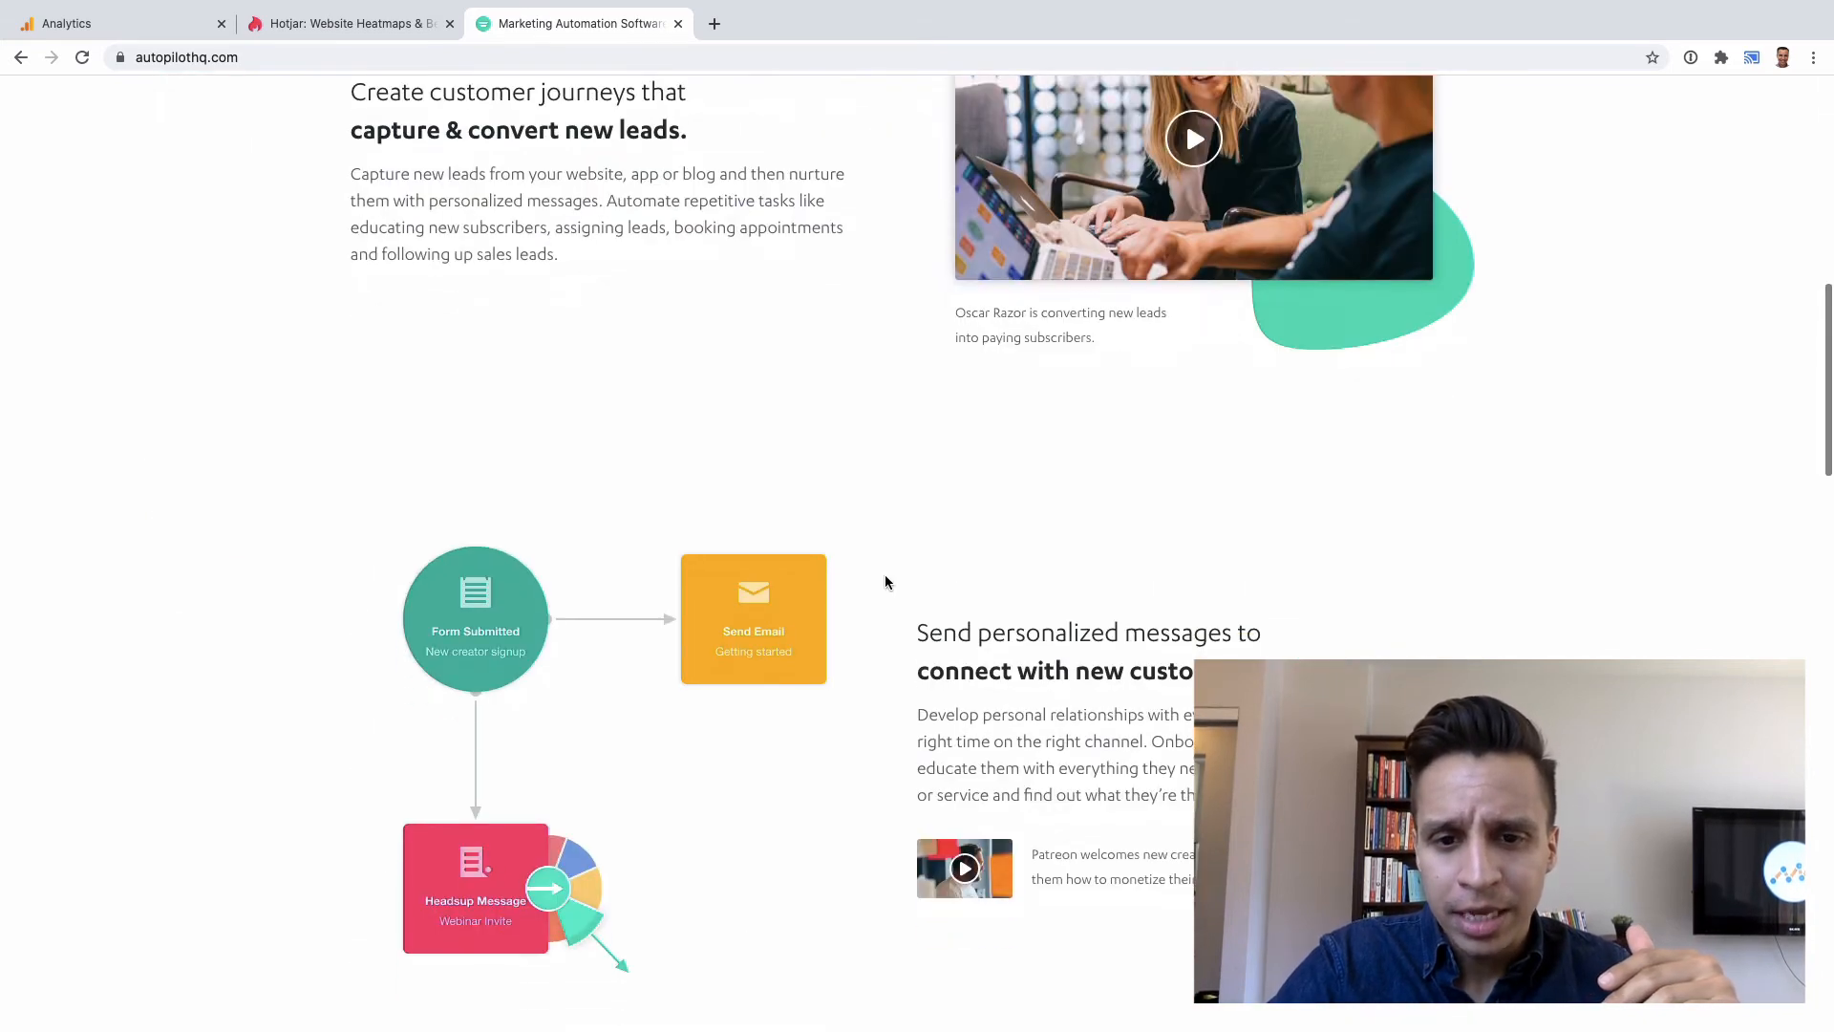
{"action": "scroll", "scroll_direction": "down", "scroll_amount": 3}
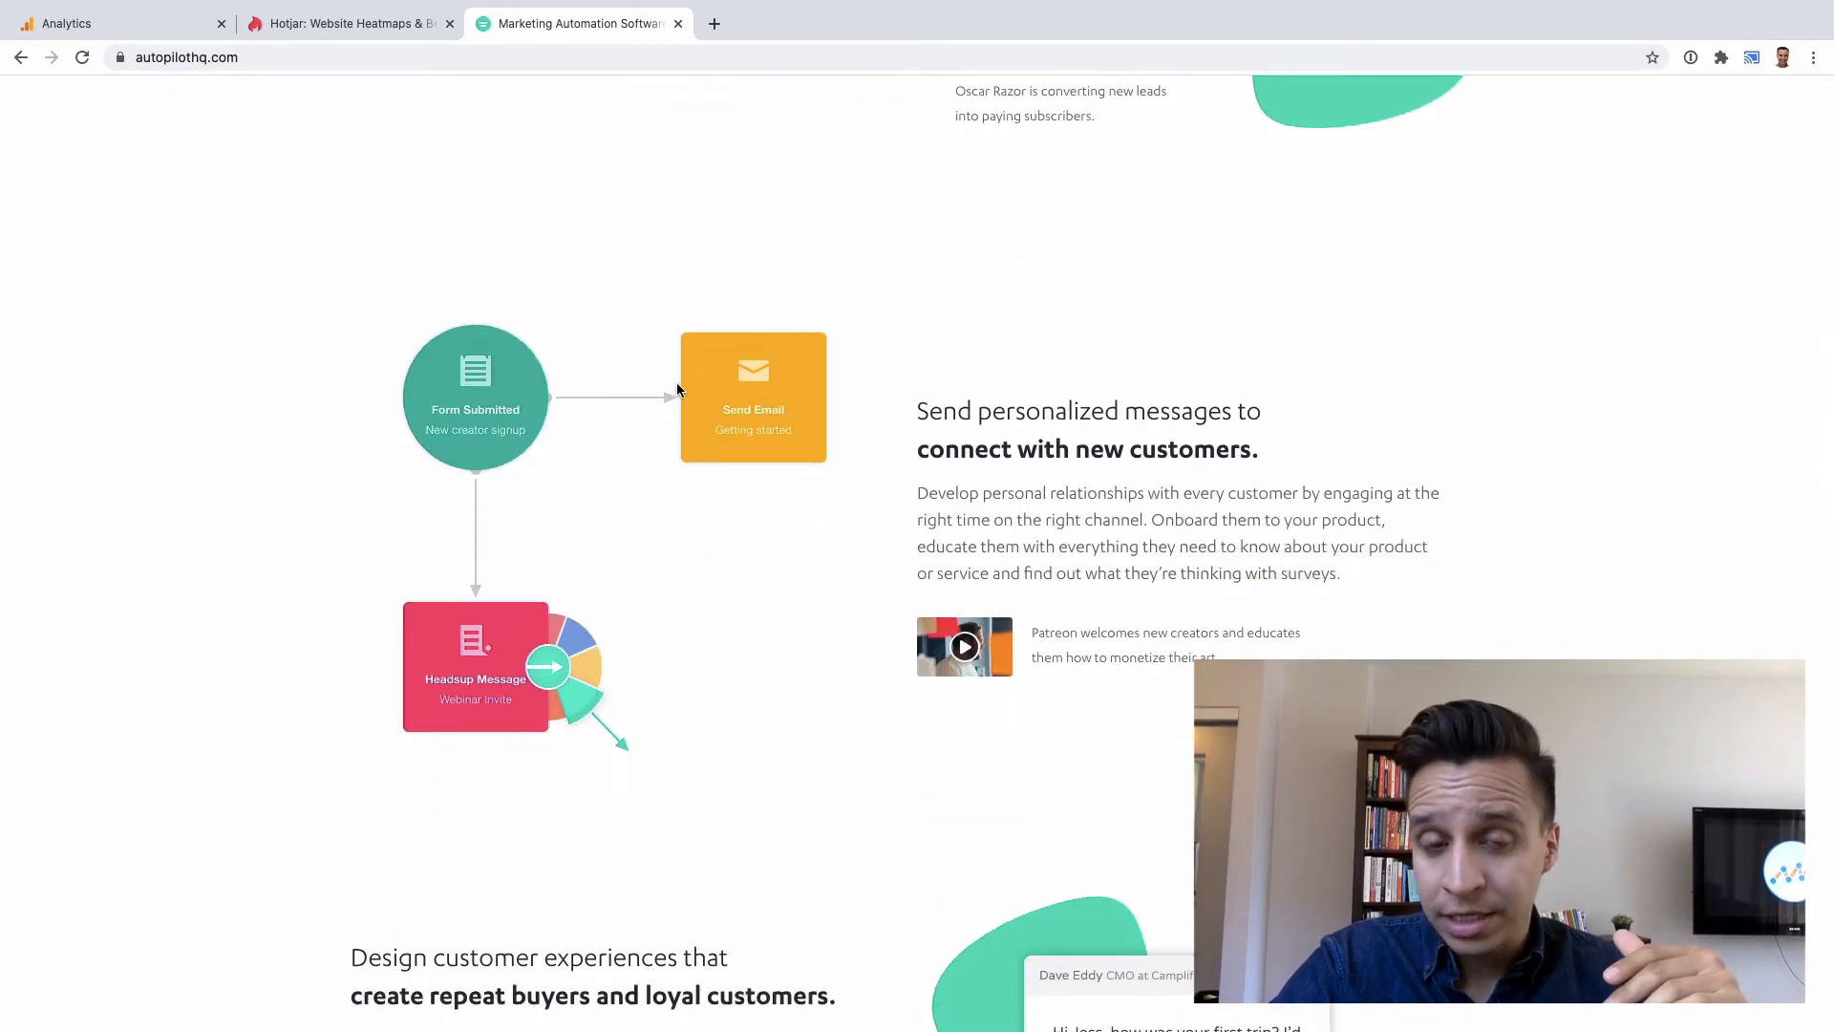
{"action": "mouse_move", "coordinate": [603, 558]}
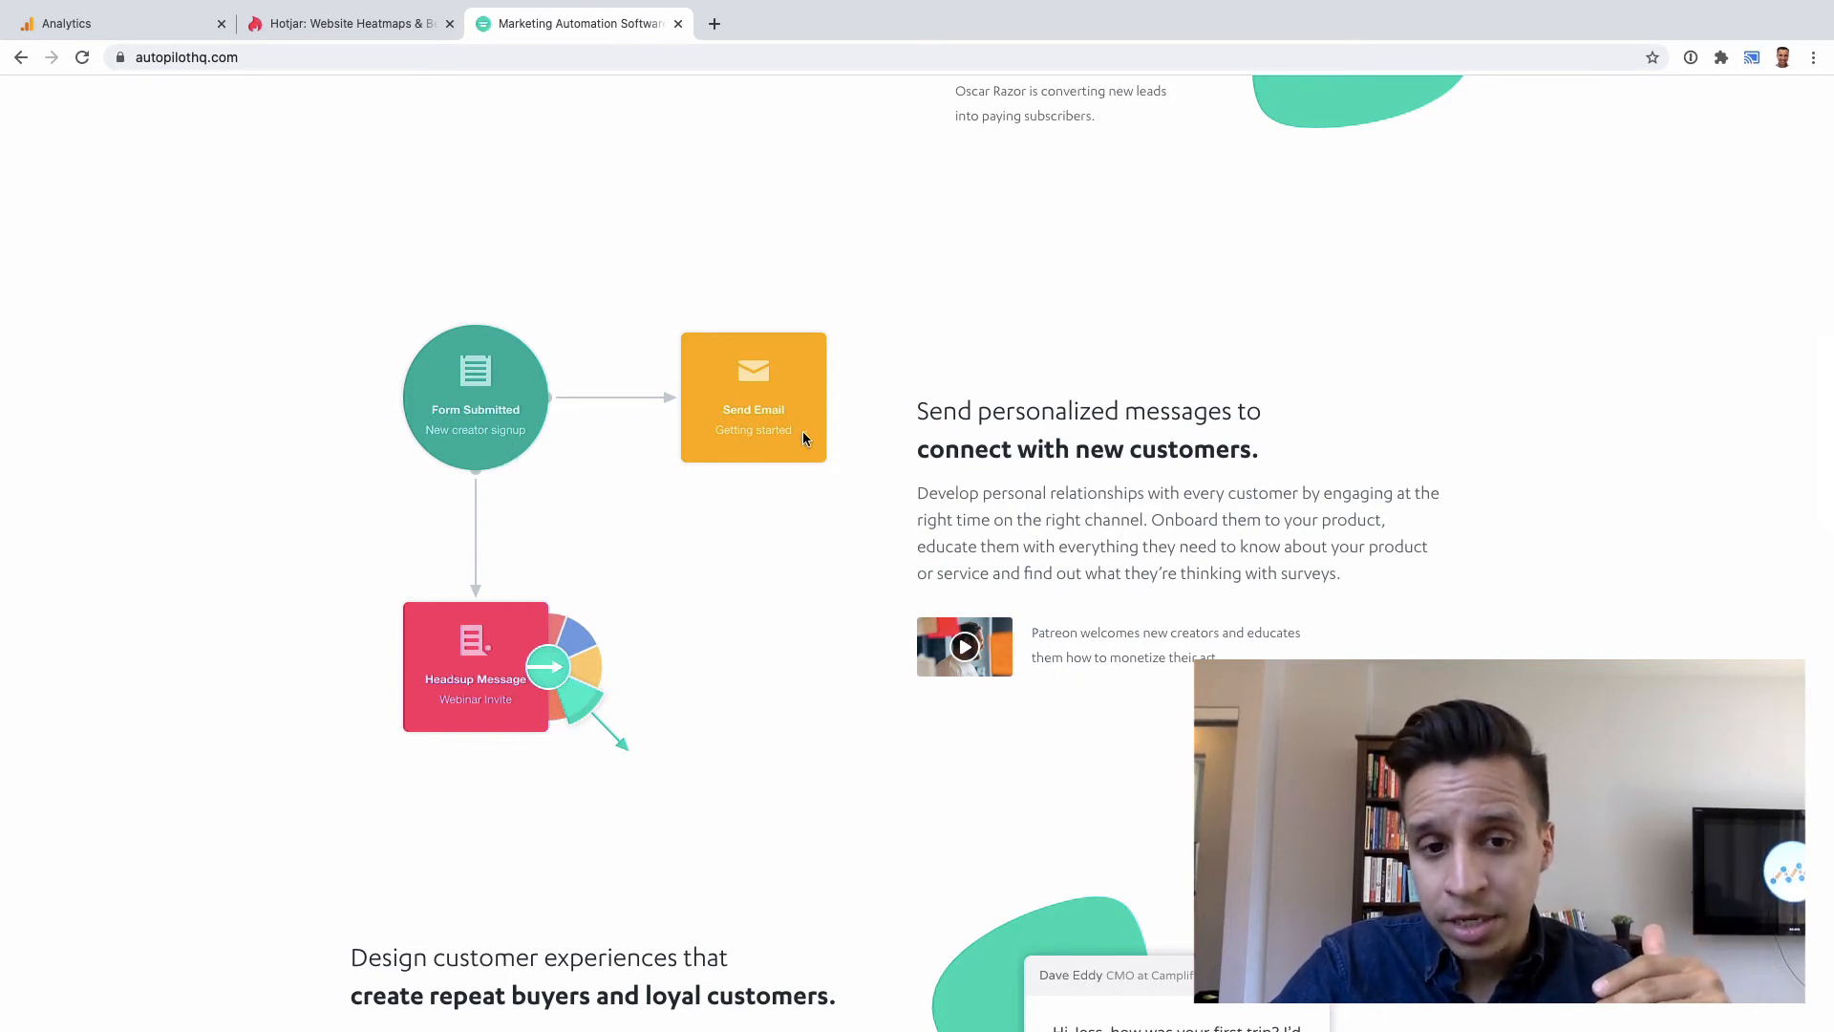
{"action": "scroll", "scroll_direction": "down", "scroll_amount": 3}
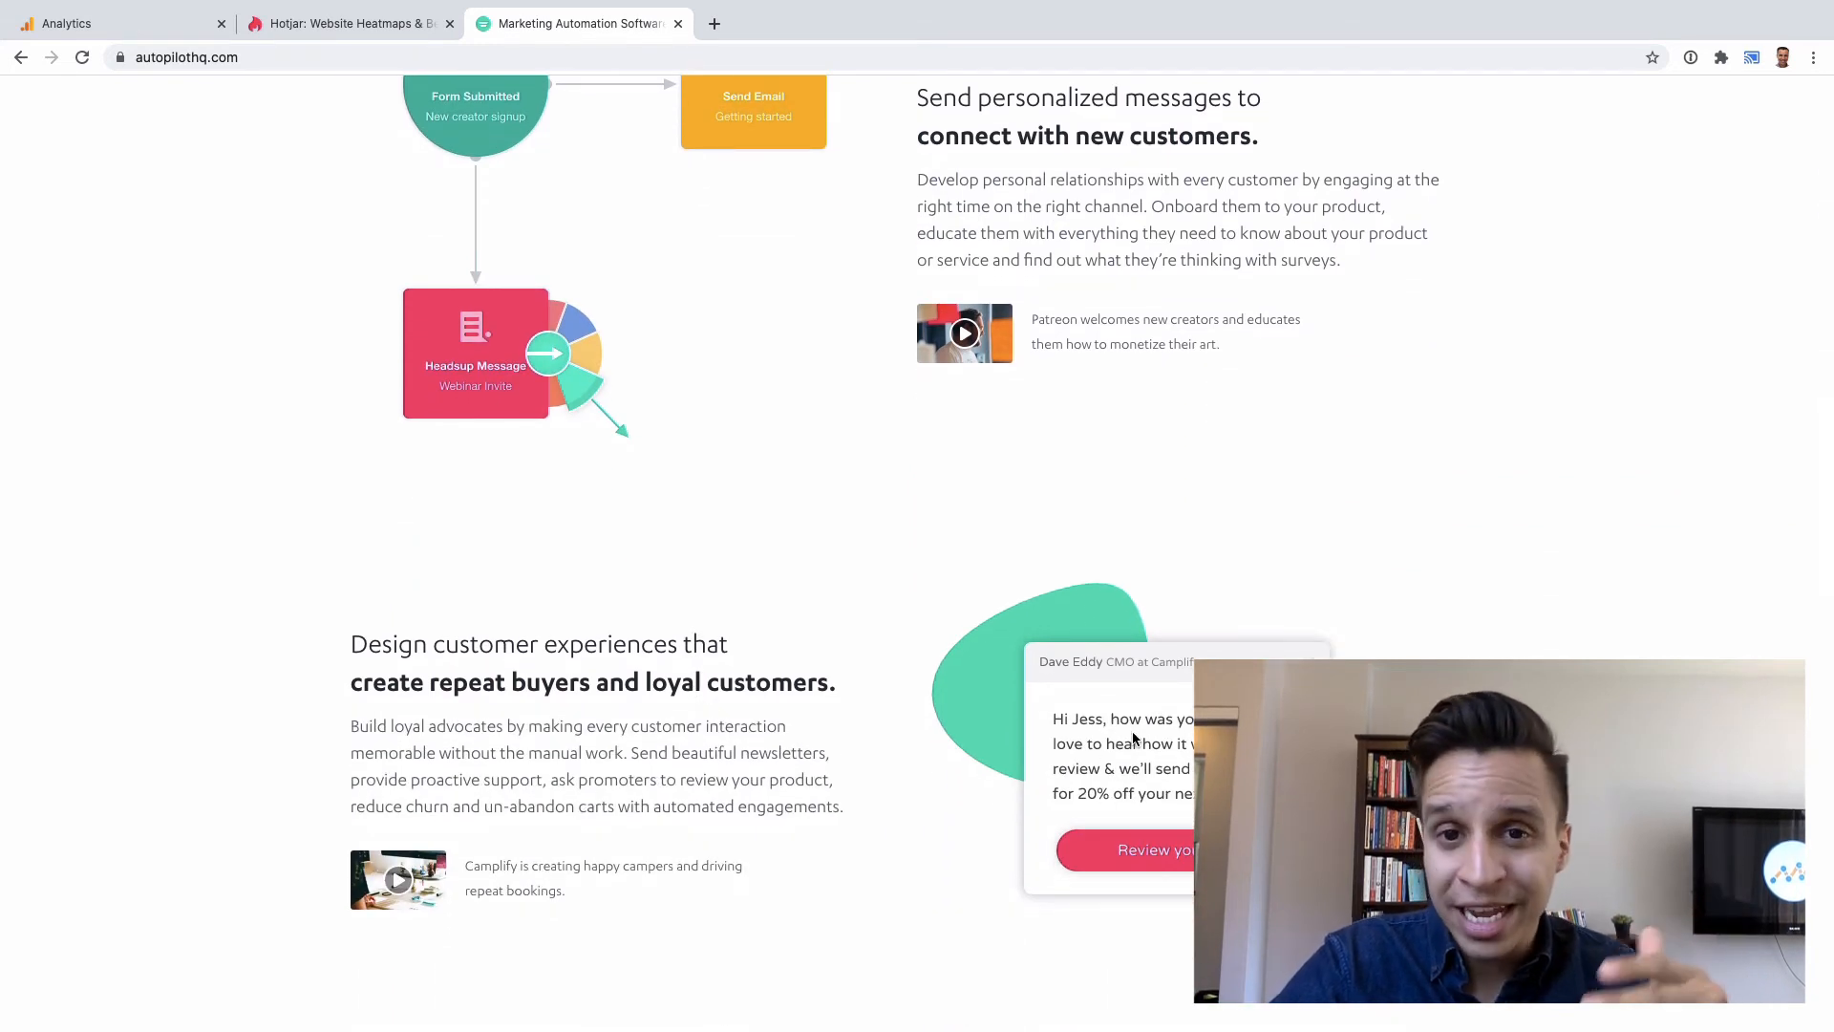
{"action": "scroll", "scroll_direction": "down", "scroll_amount": 3}
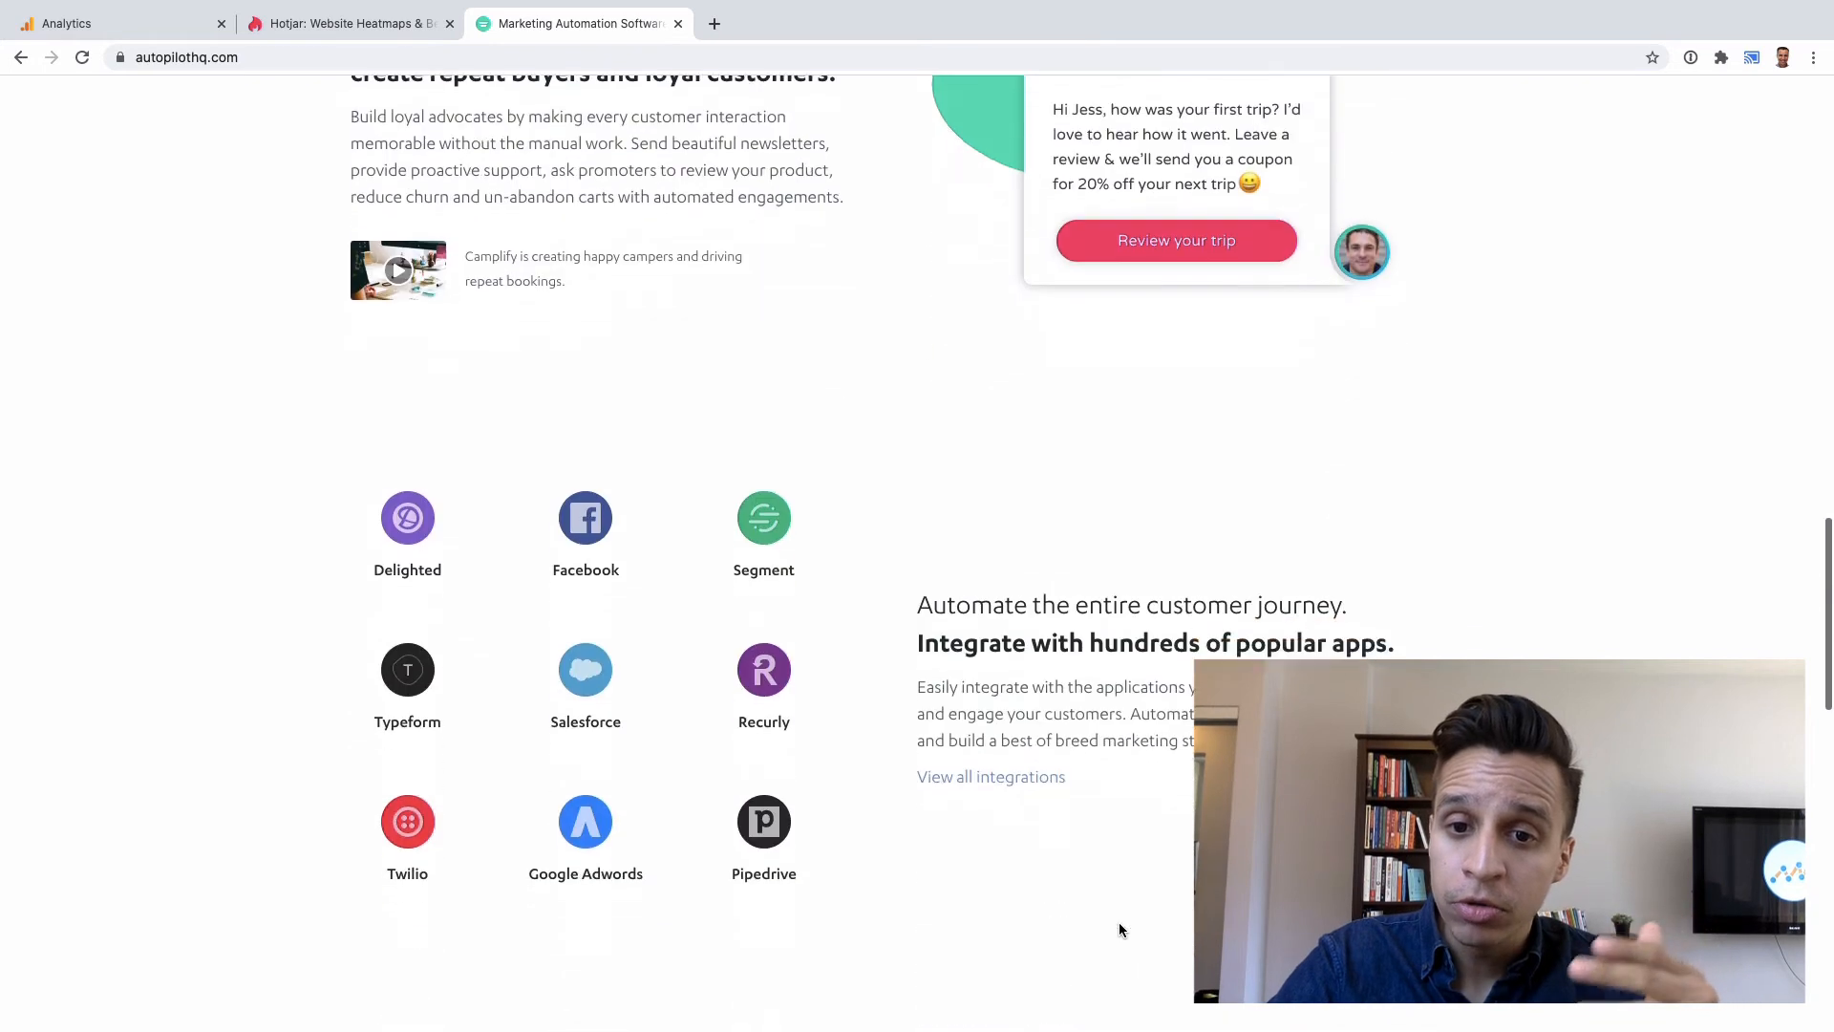
{"action": "scroll", "scroll_direction": "down", "scroll_amount": 3}
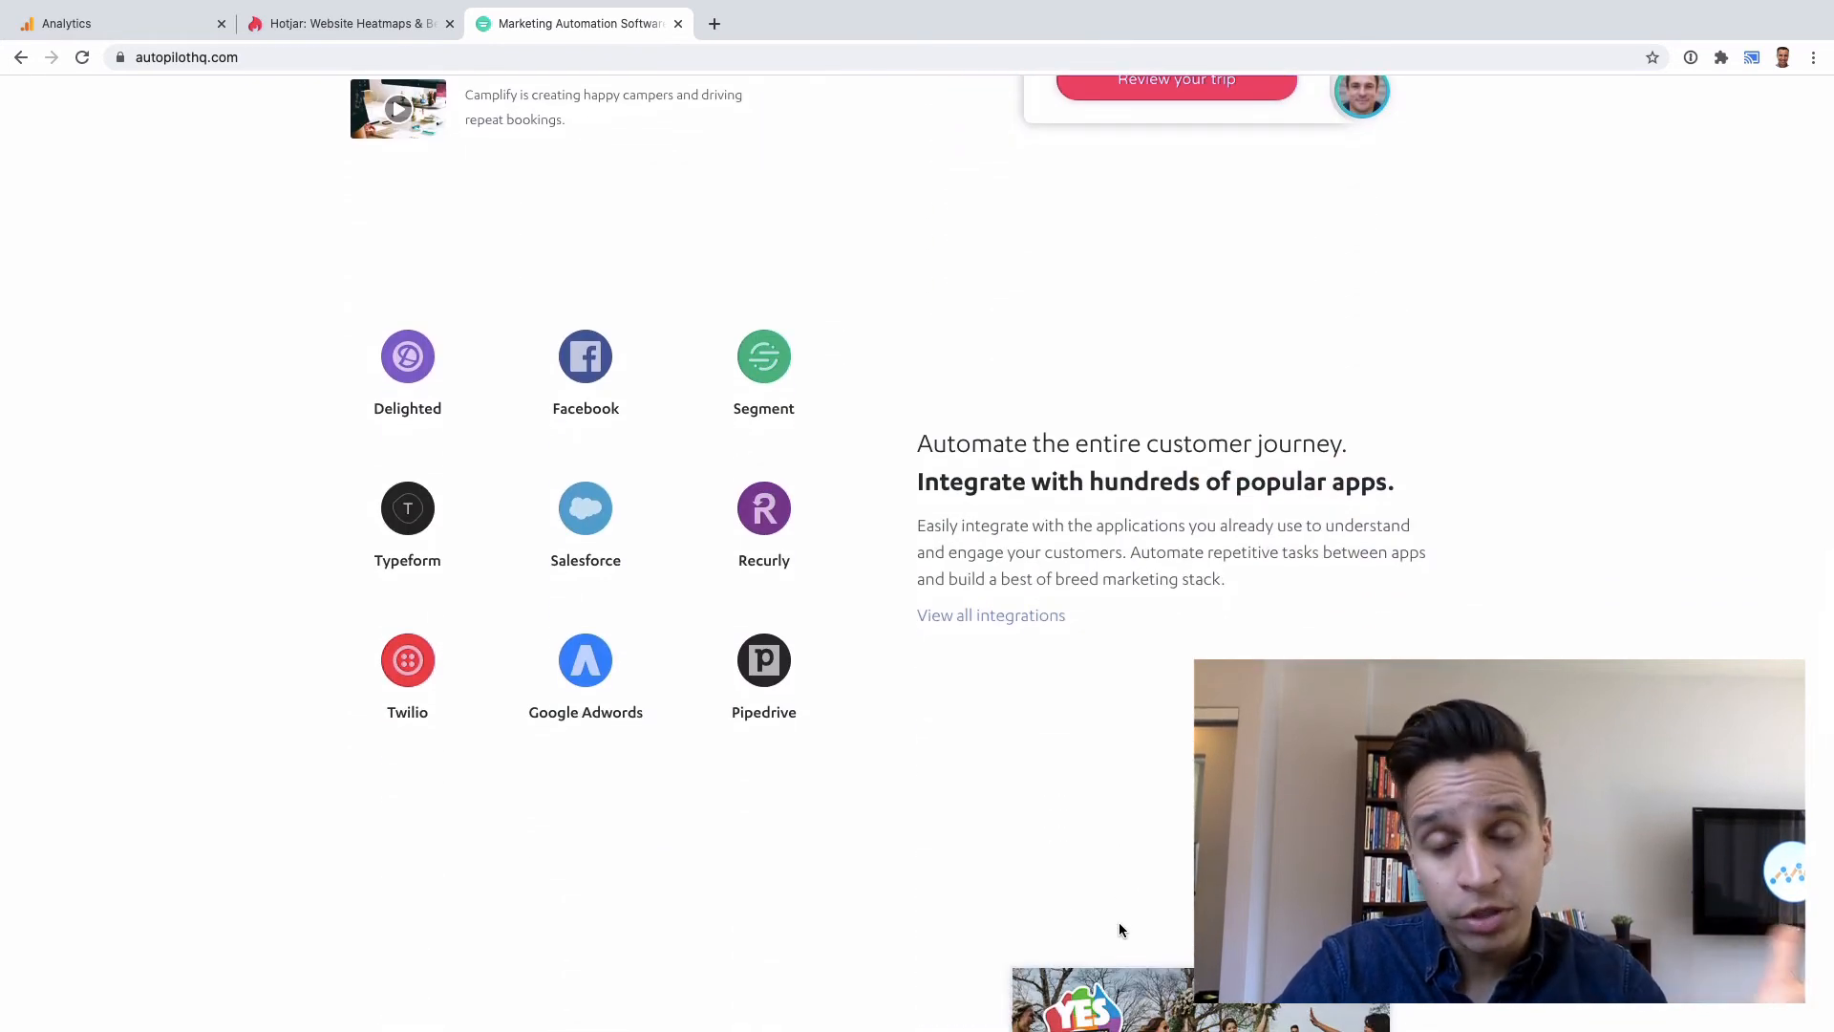
{"action": "scroll", "scroll_direction": "down", "scroll_amount": 3}
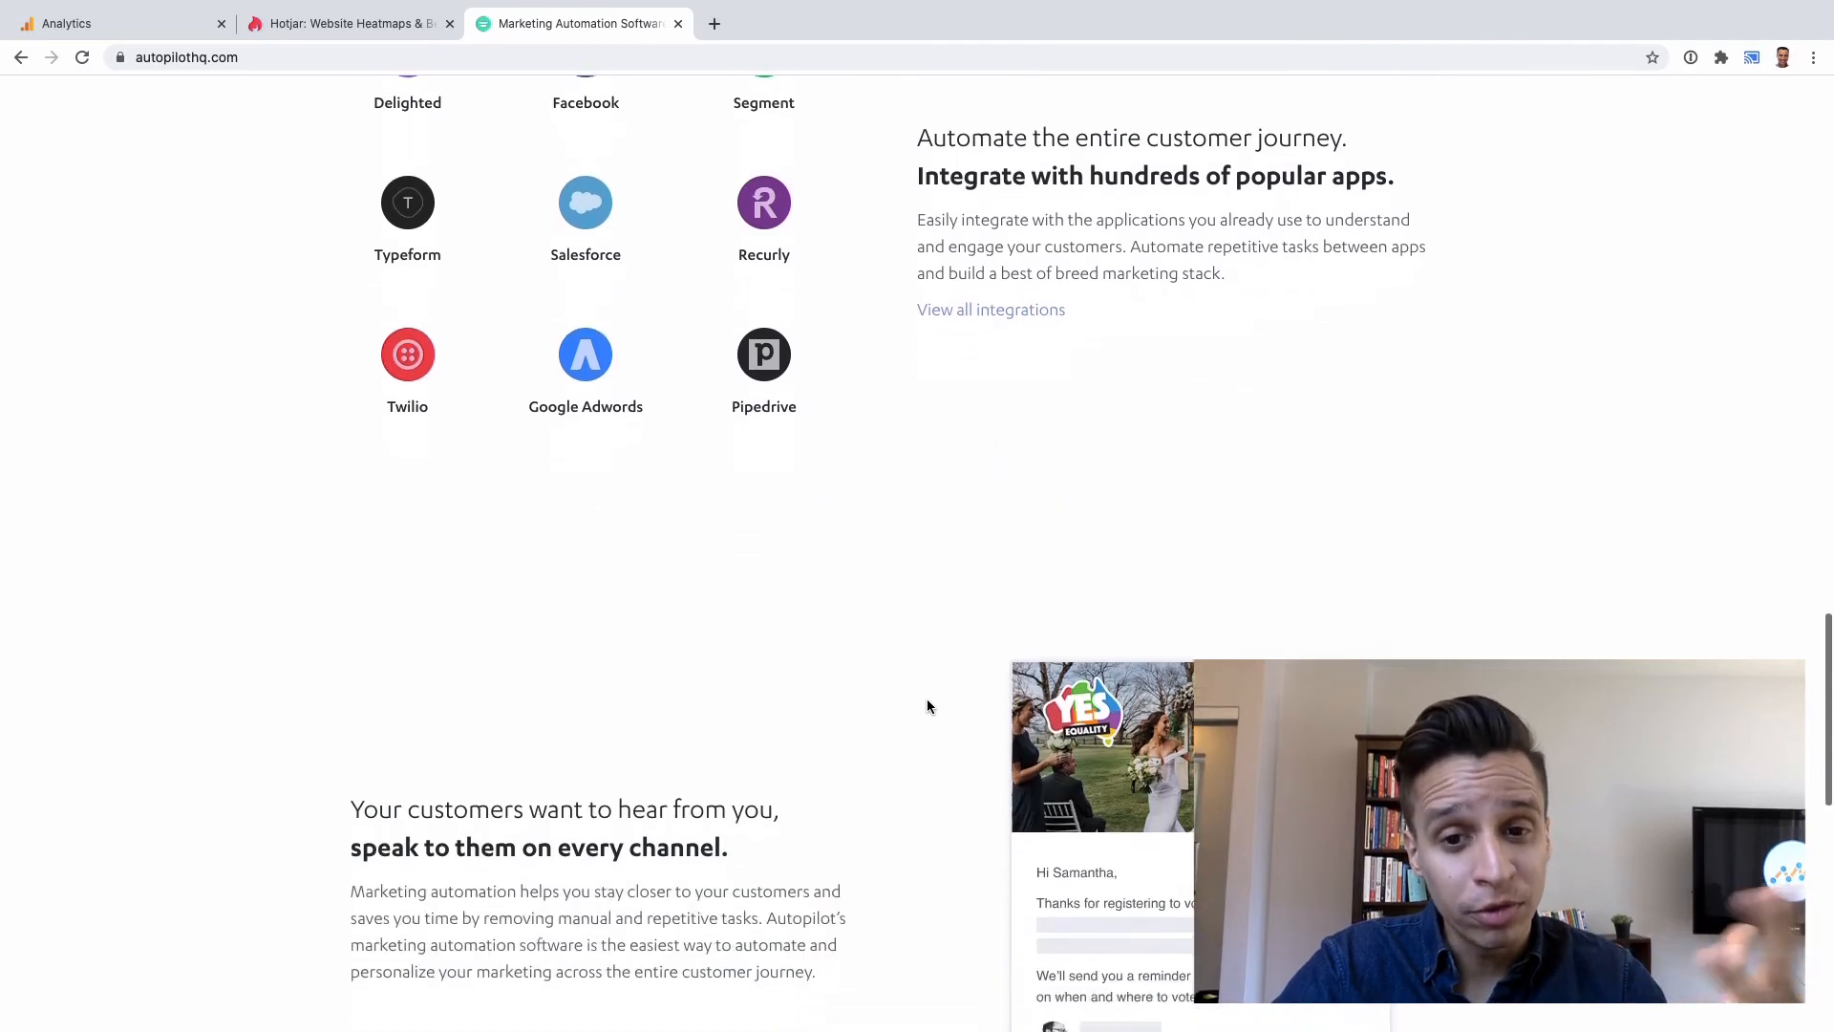